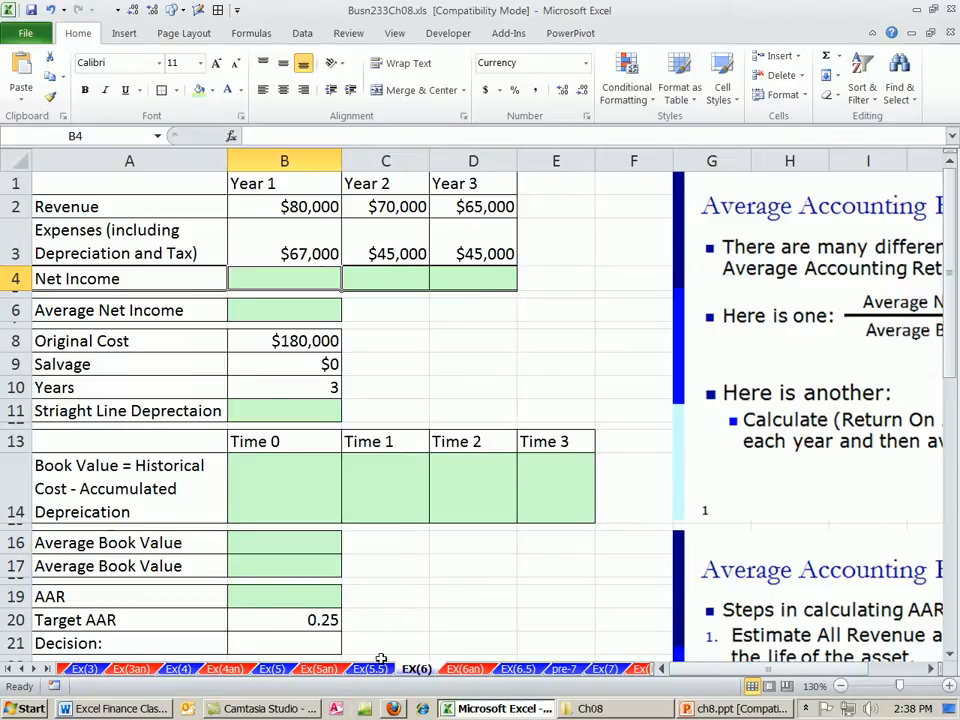
mouse_move(393, 708)
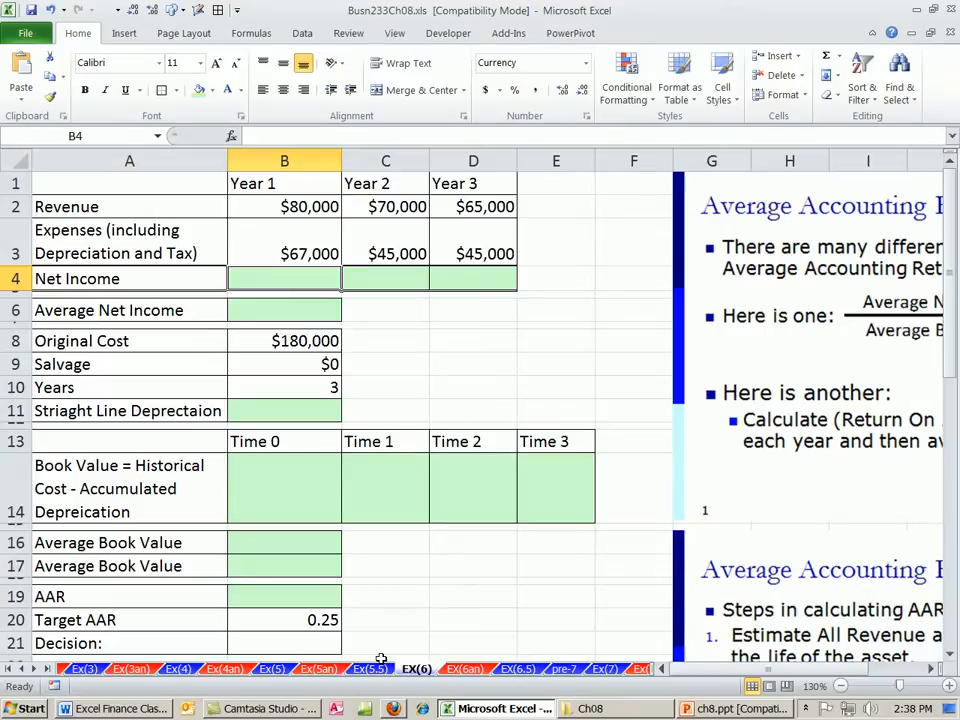
mouse_move(710, 680)
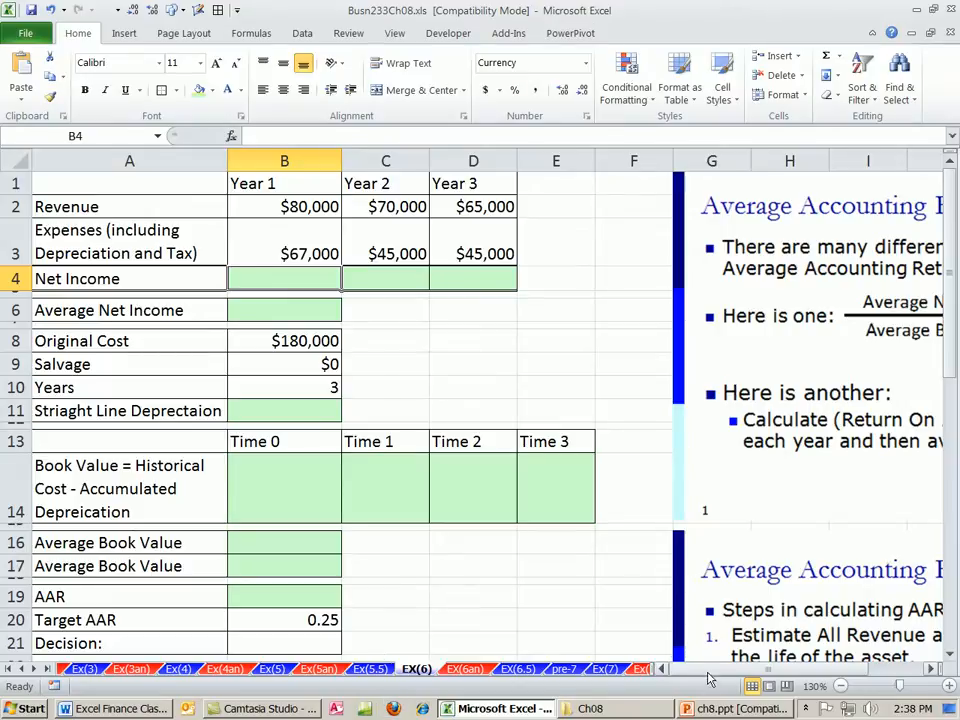
Scroll right to reveal the 'Average Accounting Return = AAR' slide in columns G–L
scroll(right, 3)
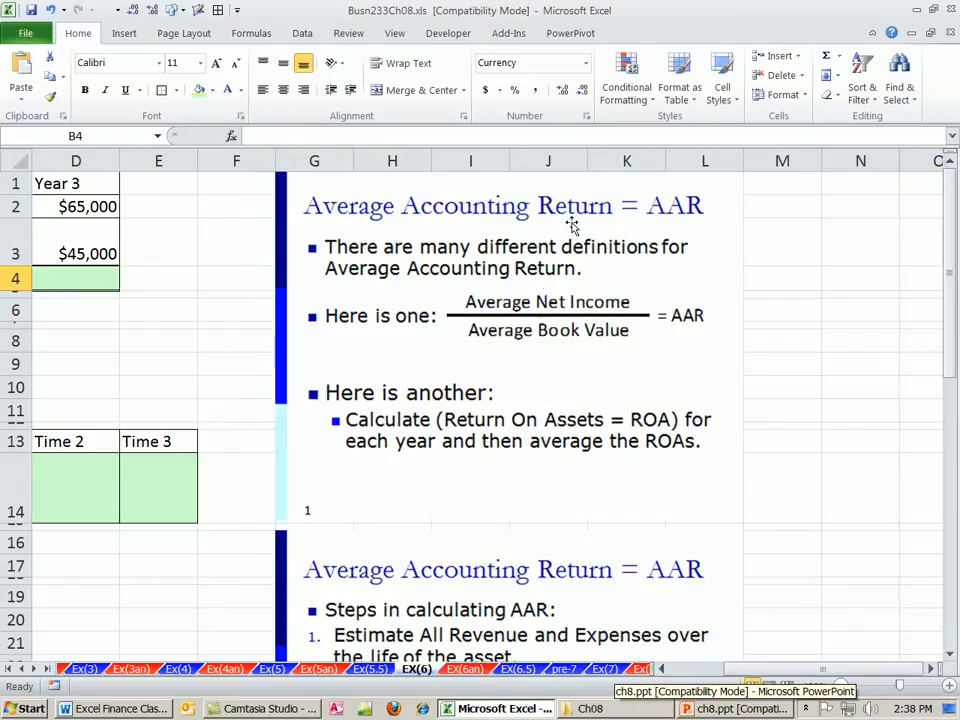
mouse_move(670, 248)
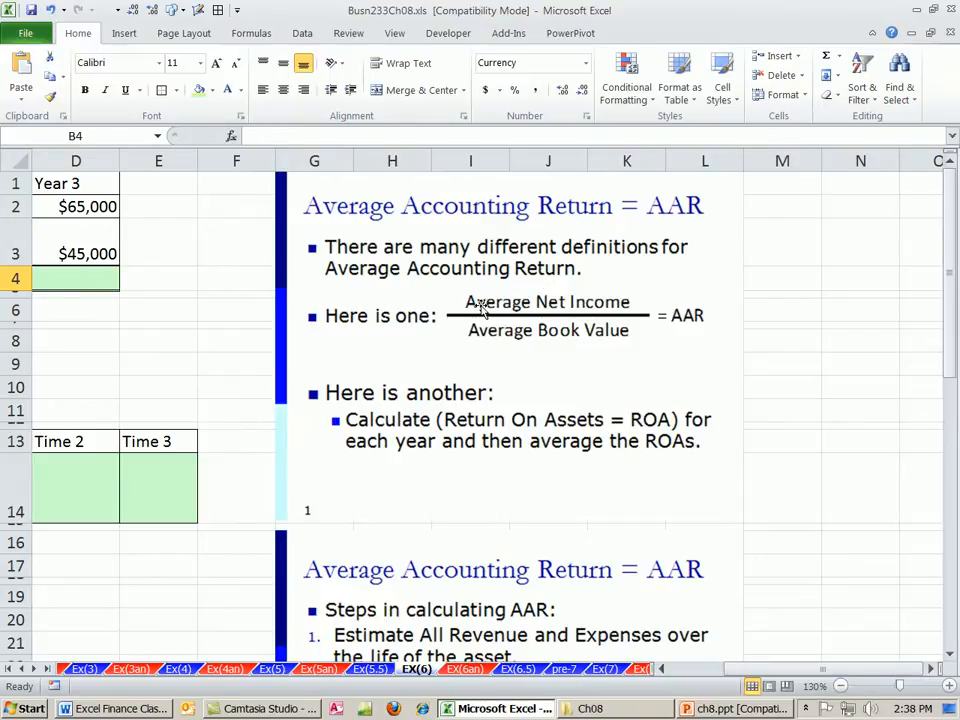
mouse_move(615, 307)
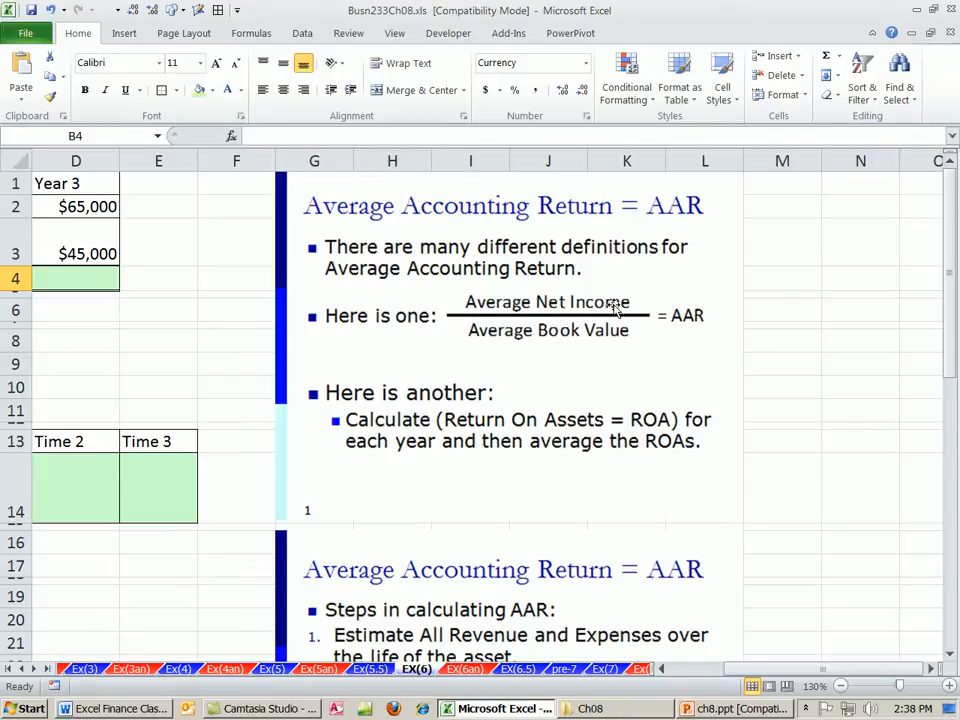
mouse_move(603, 295)
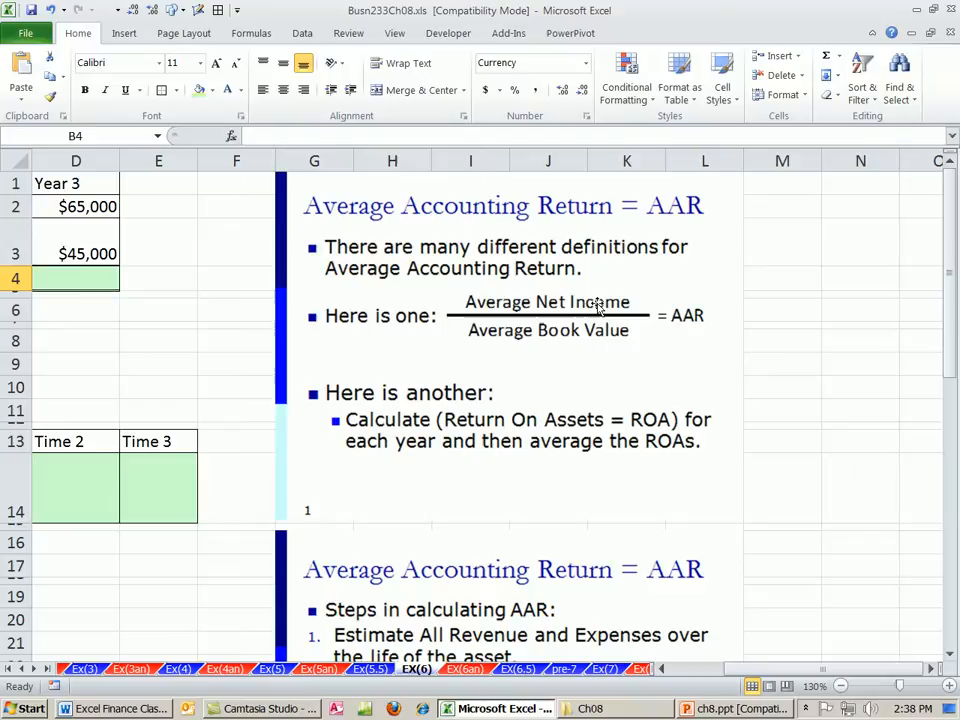
mouse_move(612, 351)
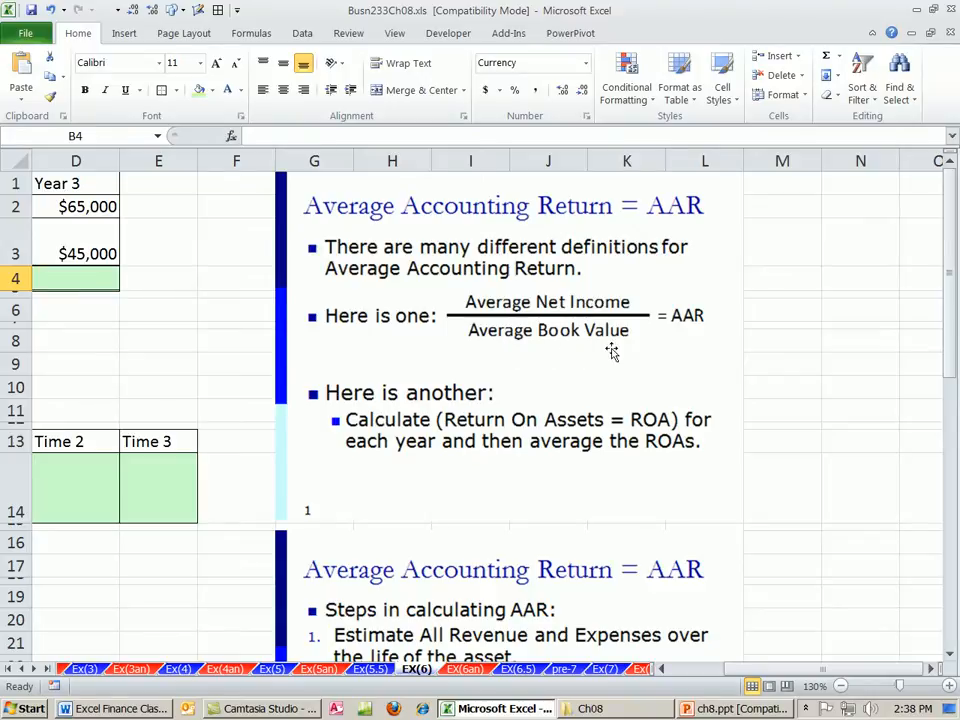
mouse_move(437, 357)
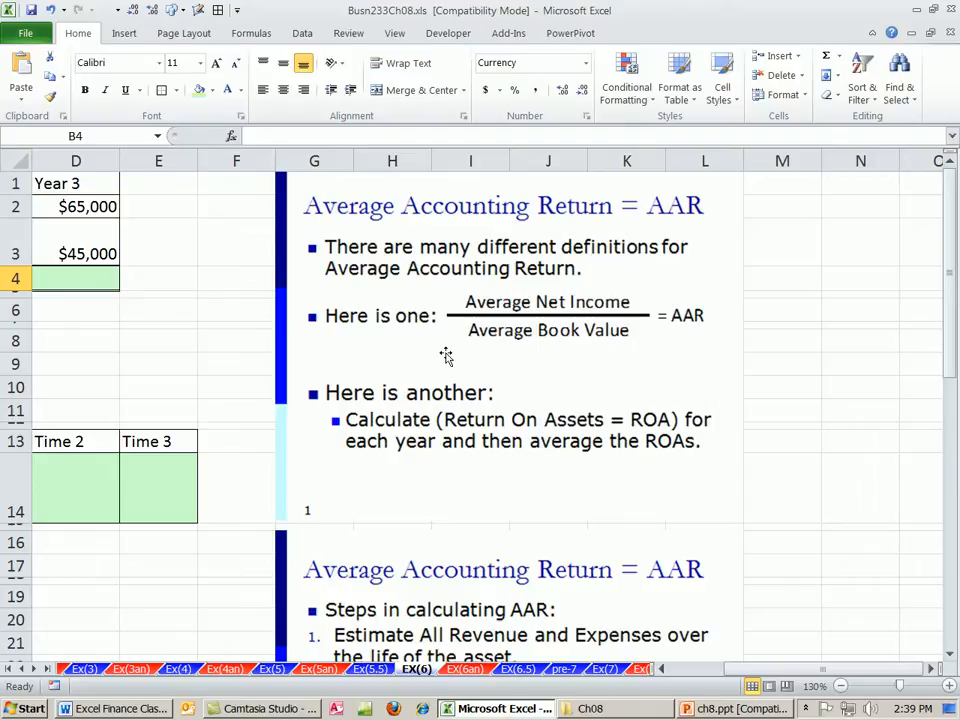
mouse_move(695, 287)
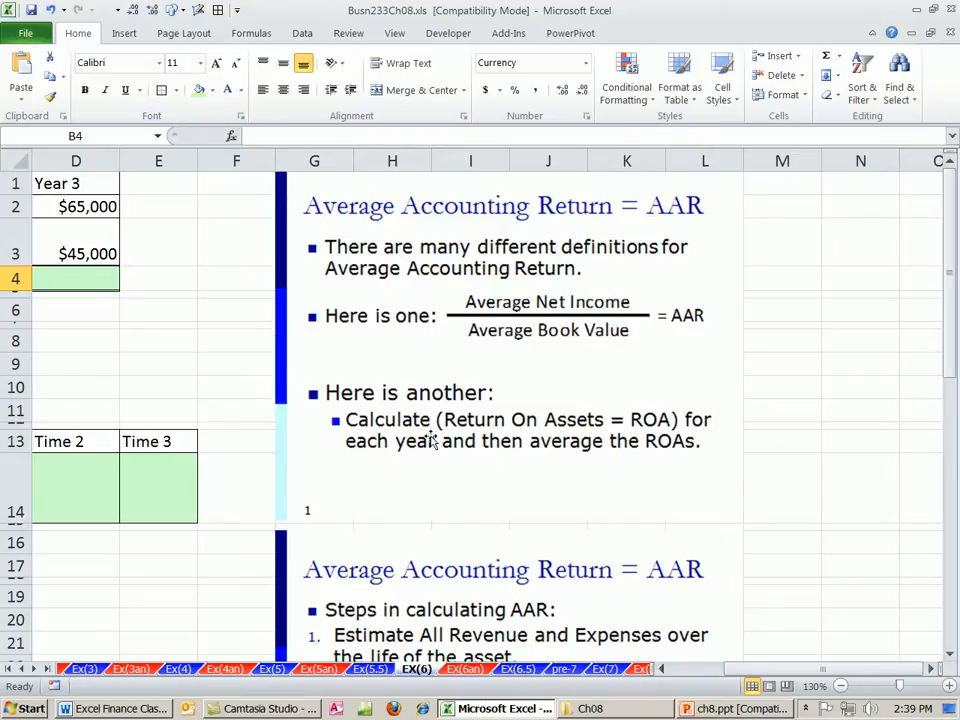
mouse_move(448, 418)
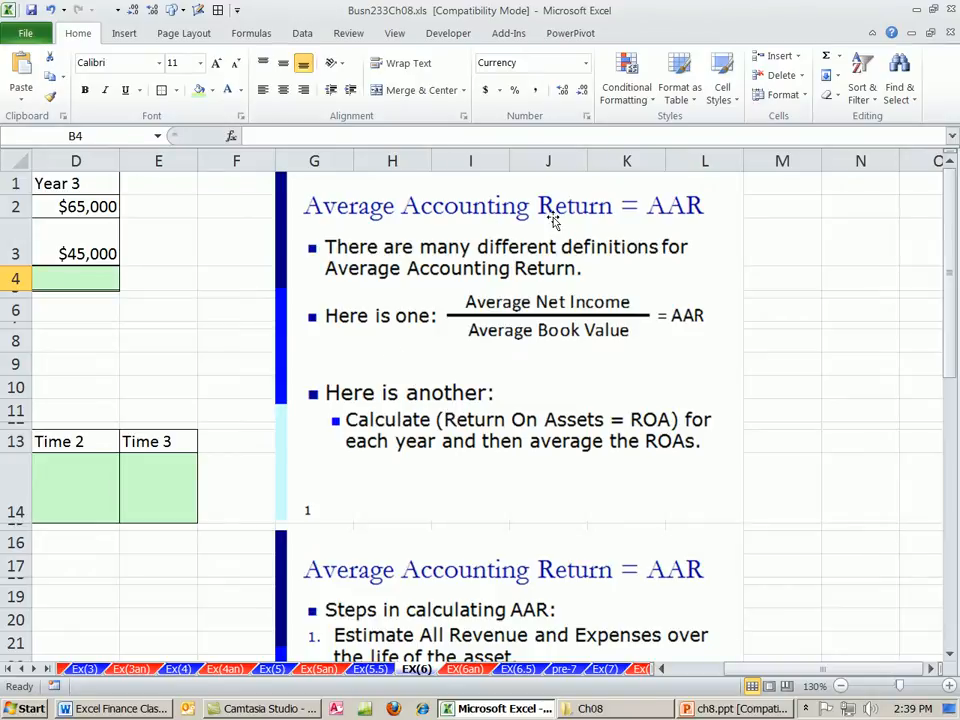
mouse_move(640, 435)
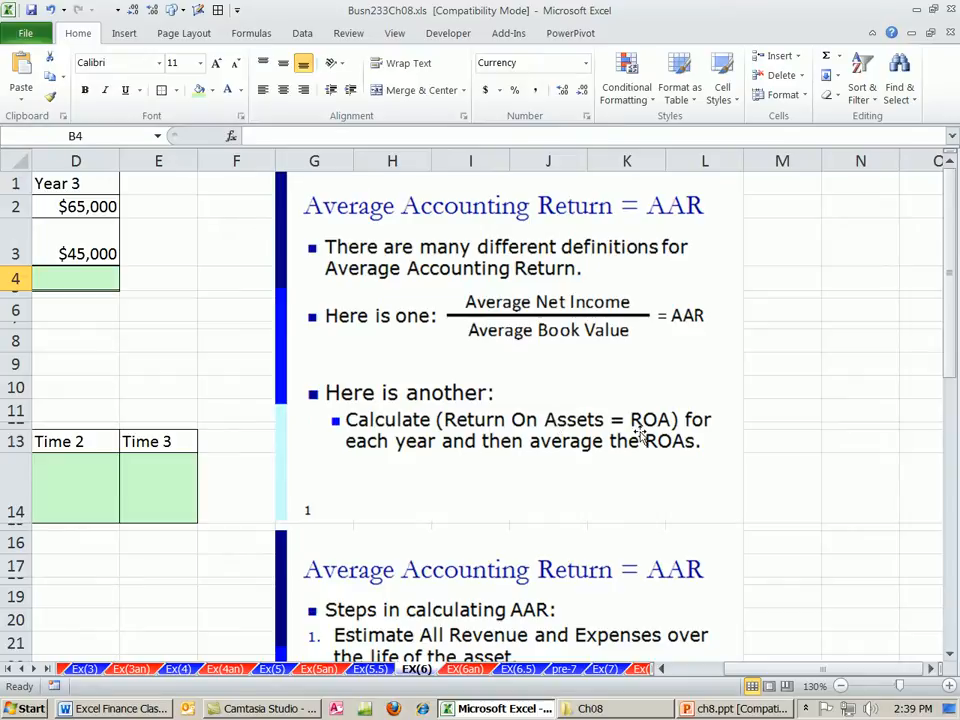
mouse_move(380, 458)
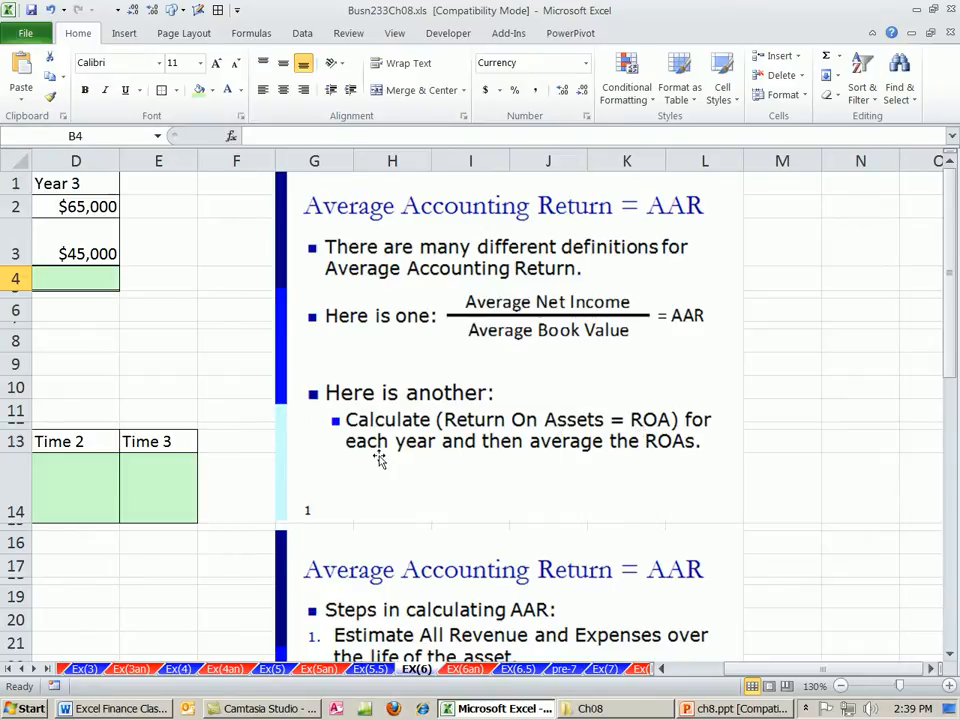
mouse_move(676, 519)
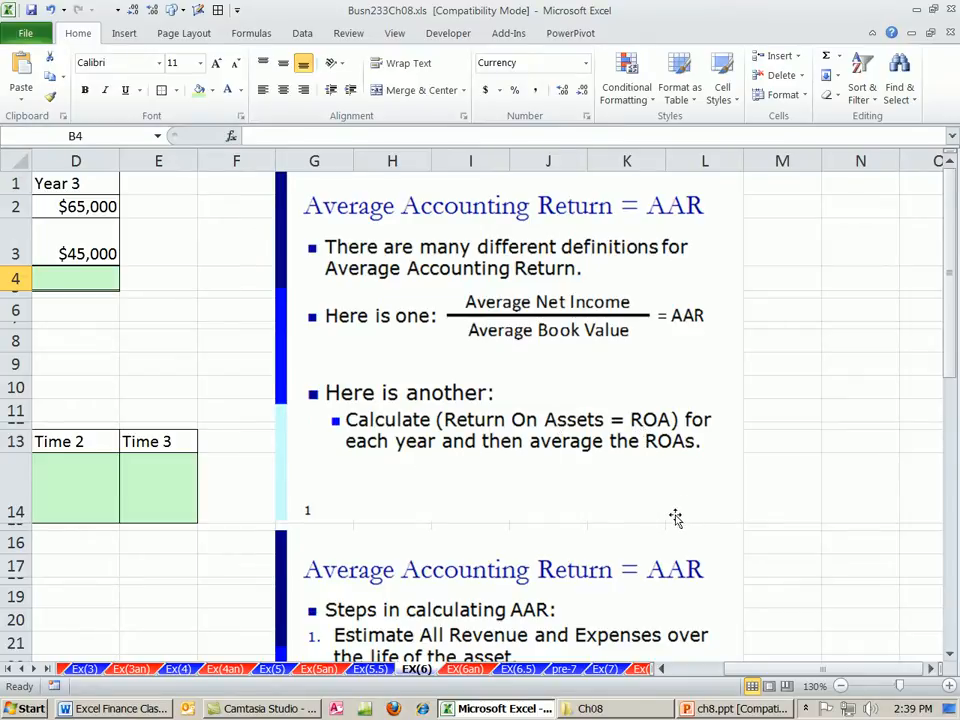
scroll(down, 3)
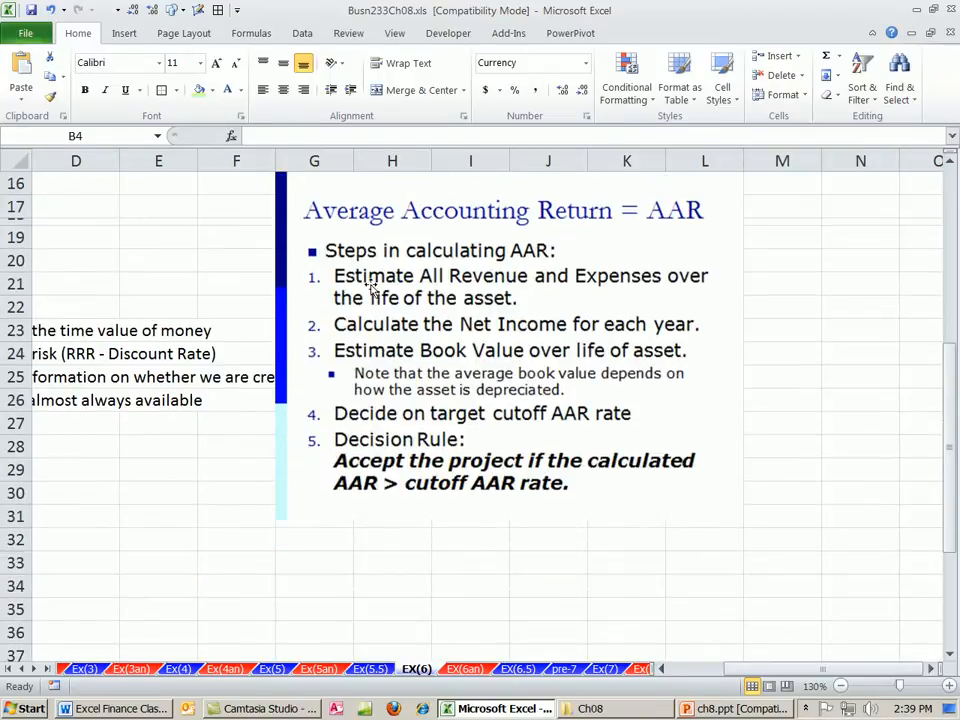
mouse_move(500, 315)
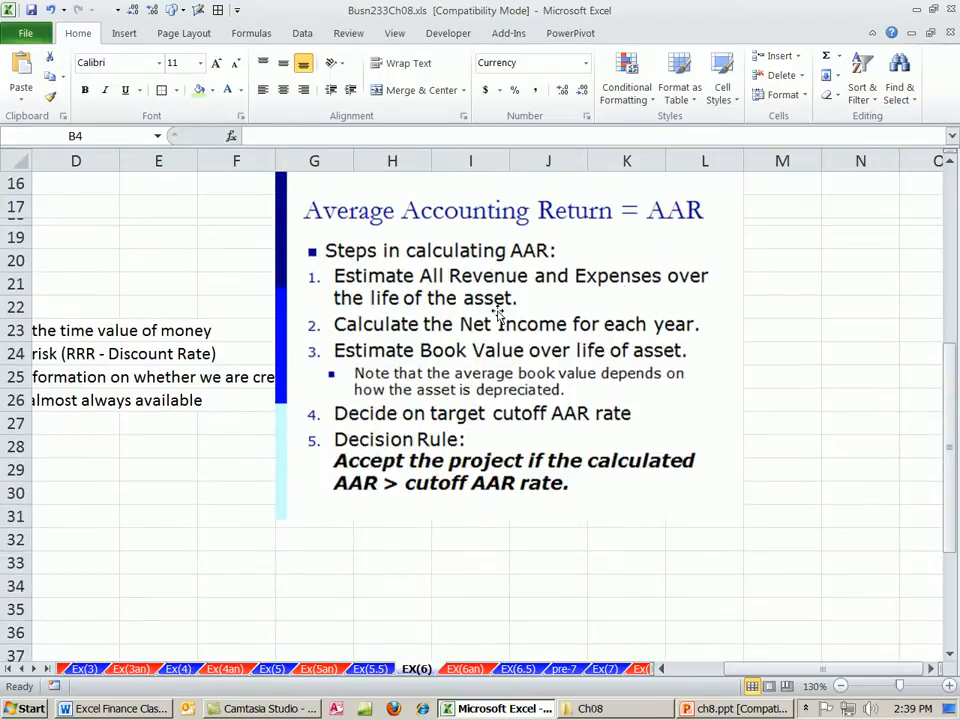
mouse_move(388, 338)
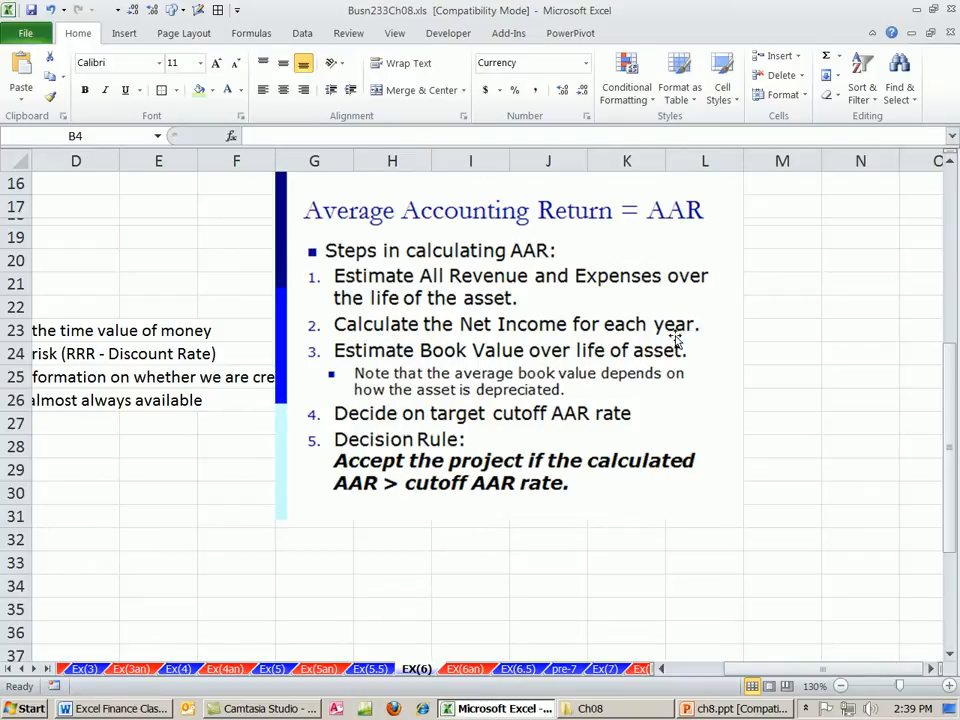
mouse_move(370, 363)
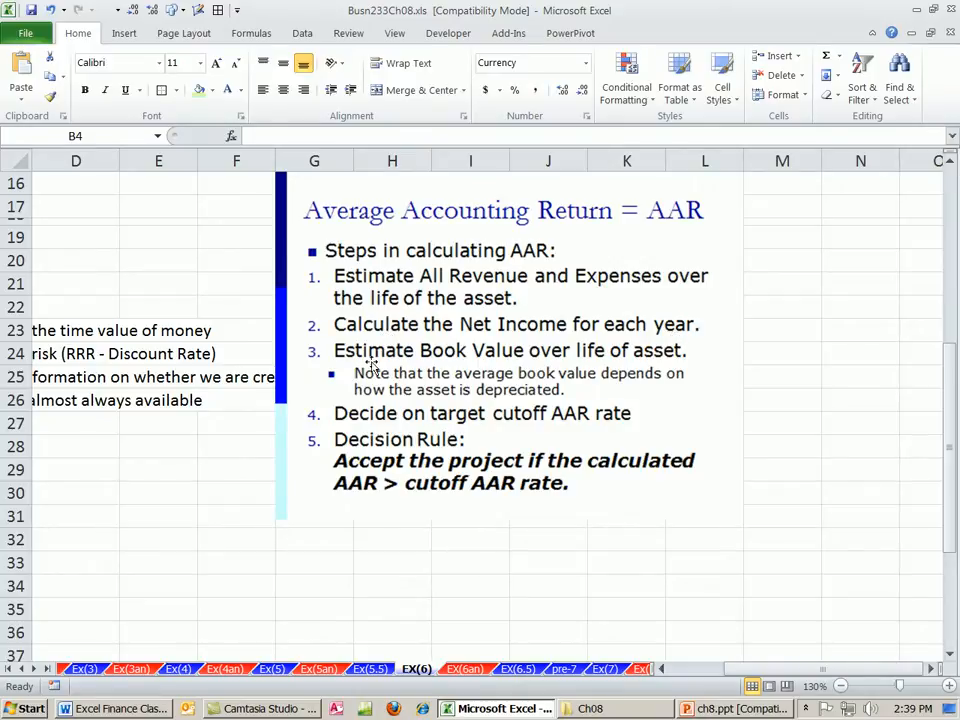
mouse_move(505, 362)
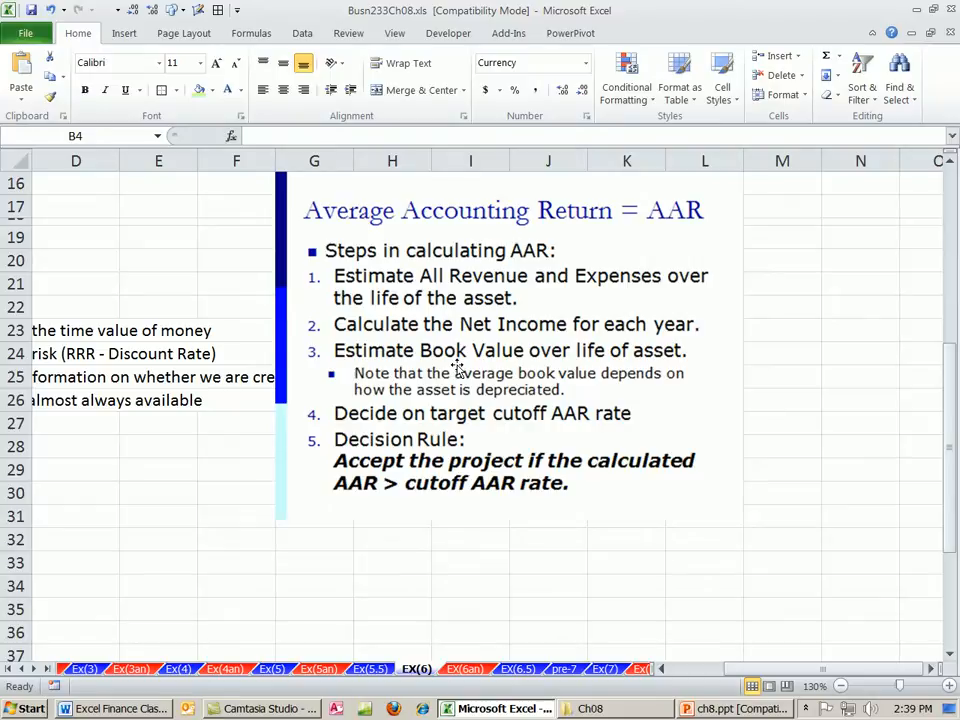
mouse_move(355, 360)
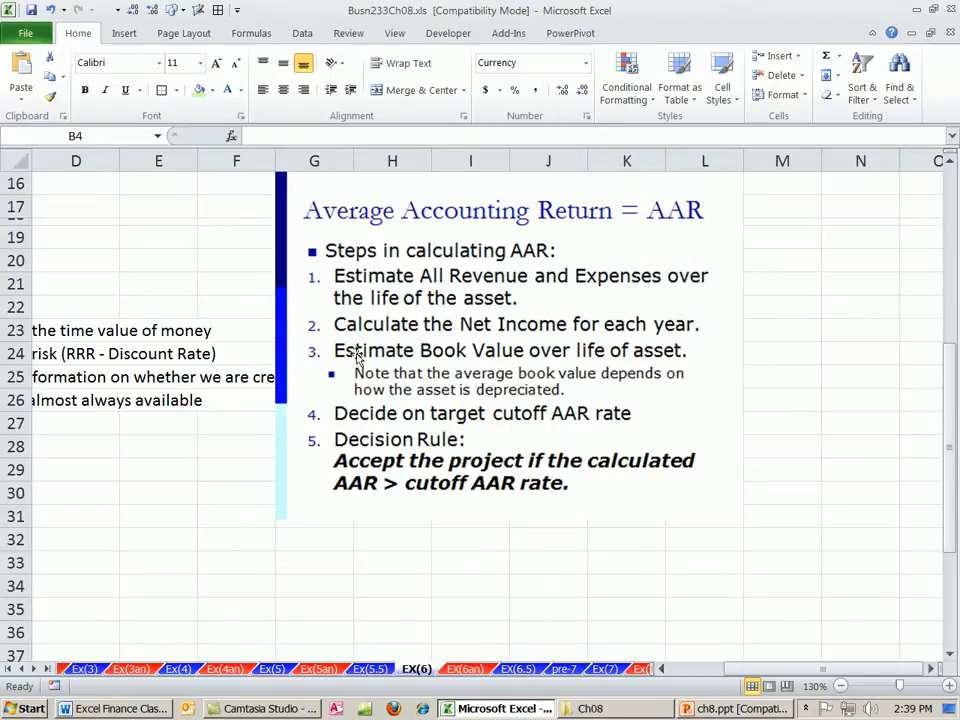
mouse_move(590, 362)
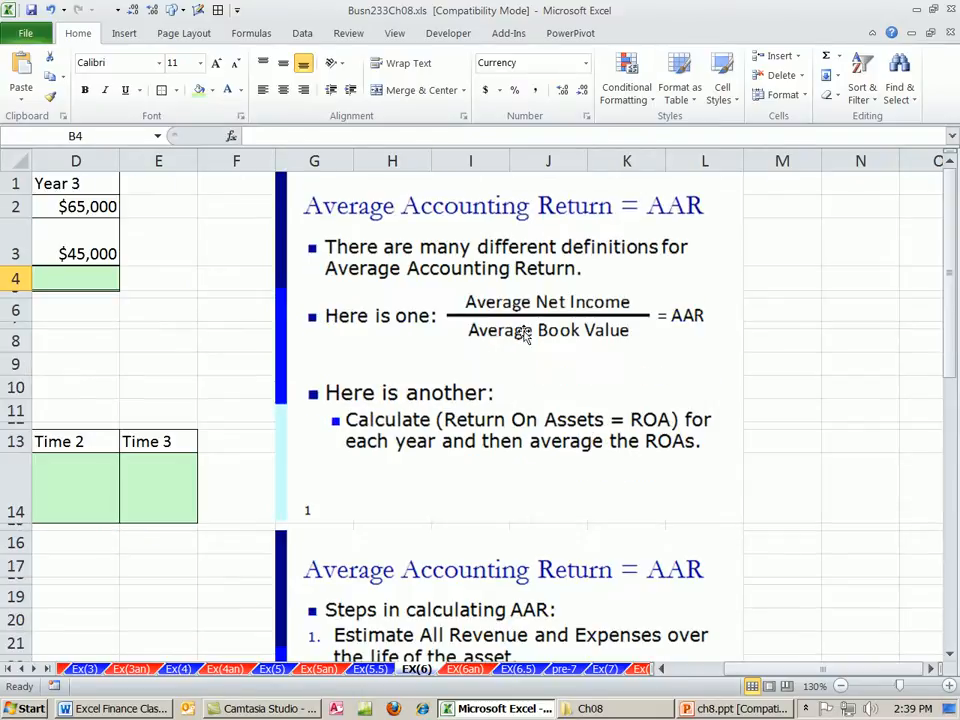
scroll(down, 3)
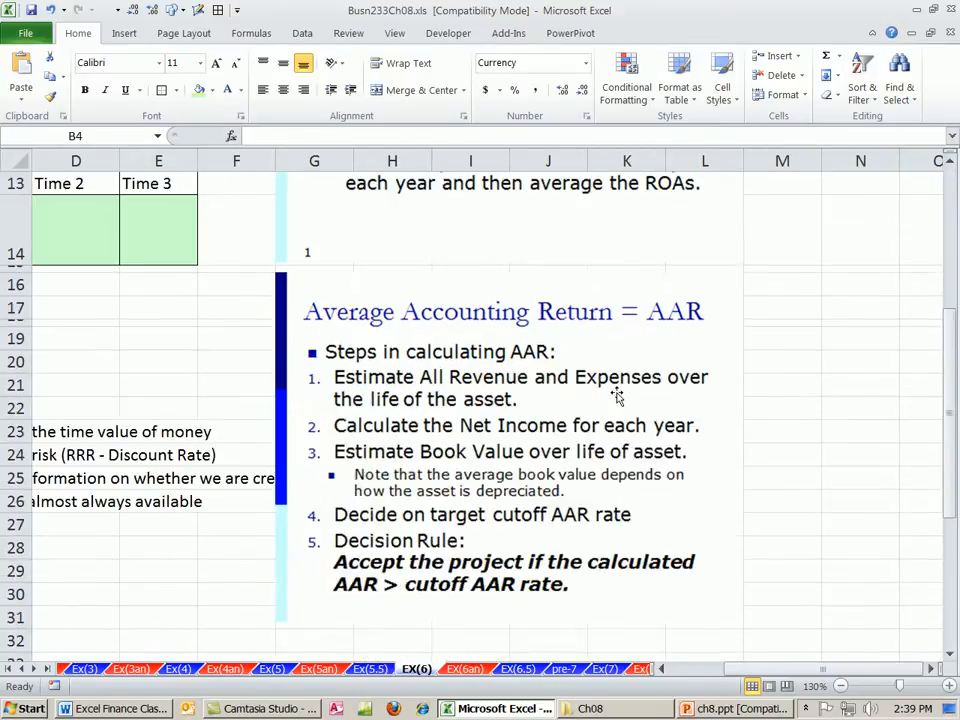
scroll(down, 3)
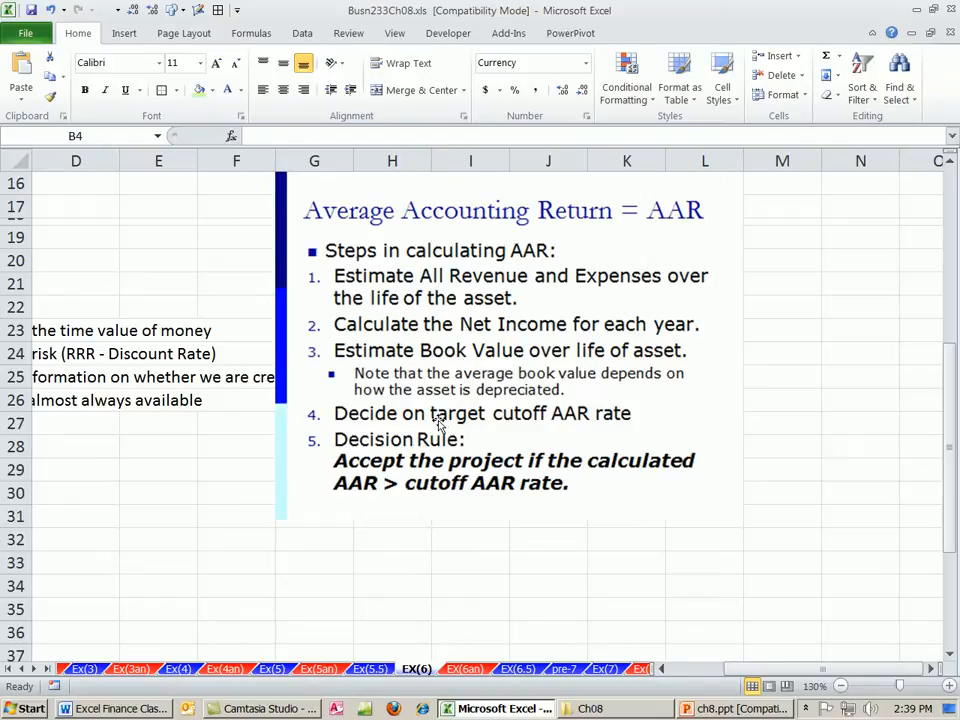
mouse_move(578, 432)
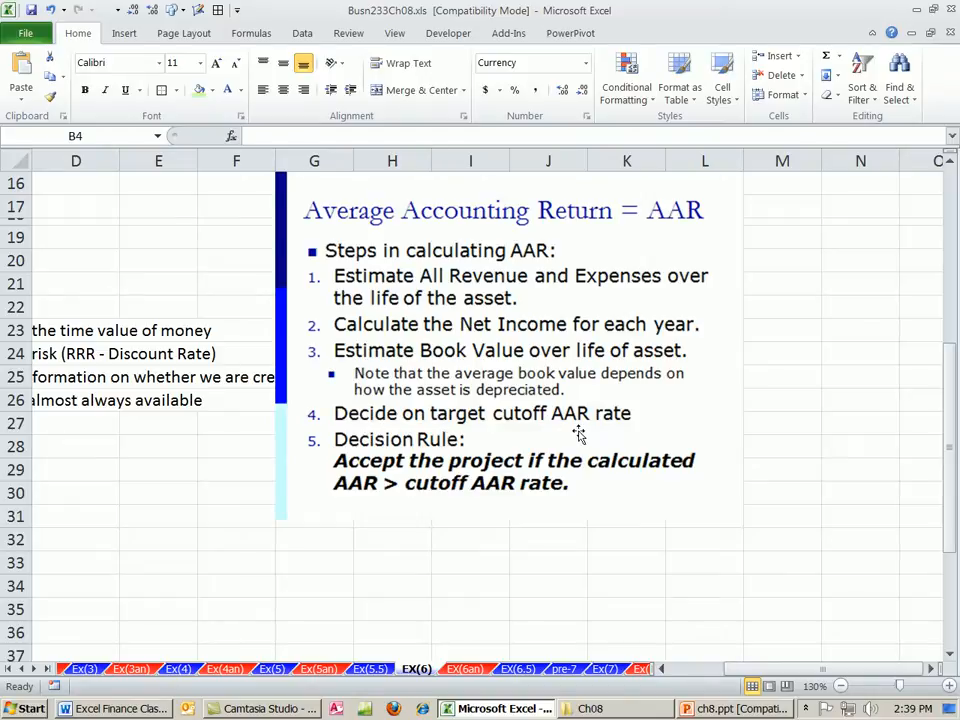
mouse_move(597, 434)
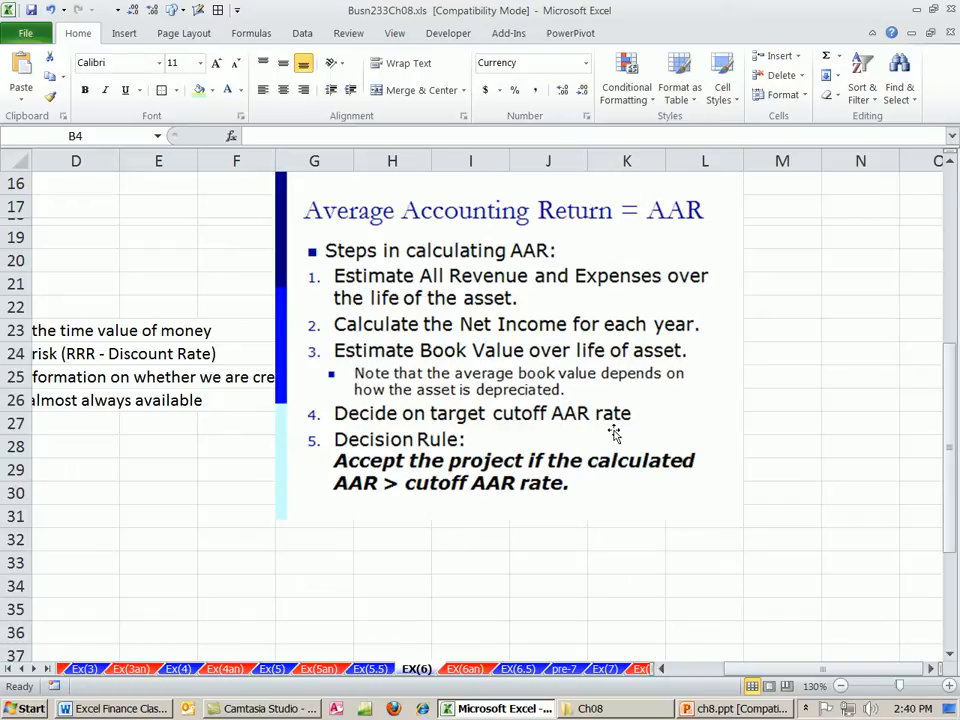
mouse_move(633, 433)
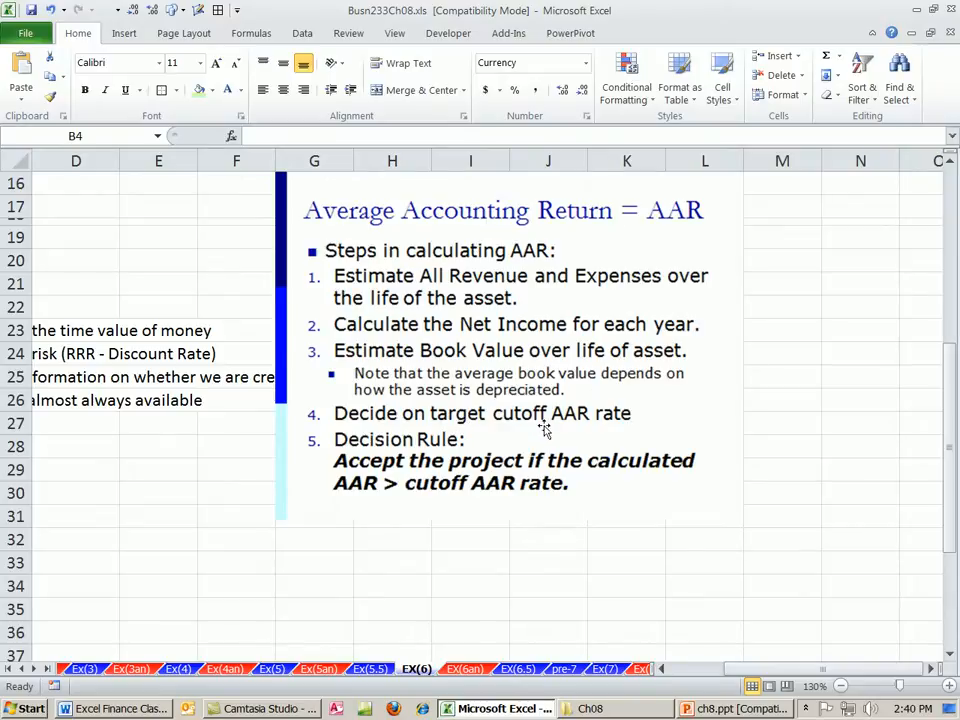
mouse_move(573, 425)
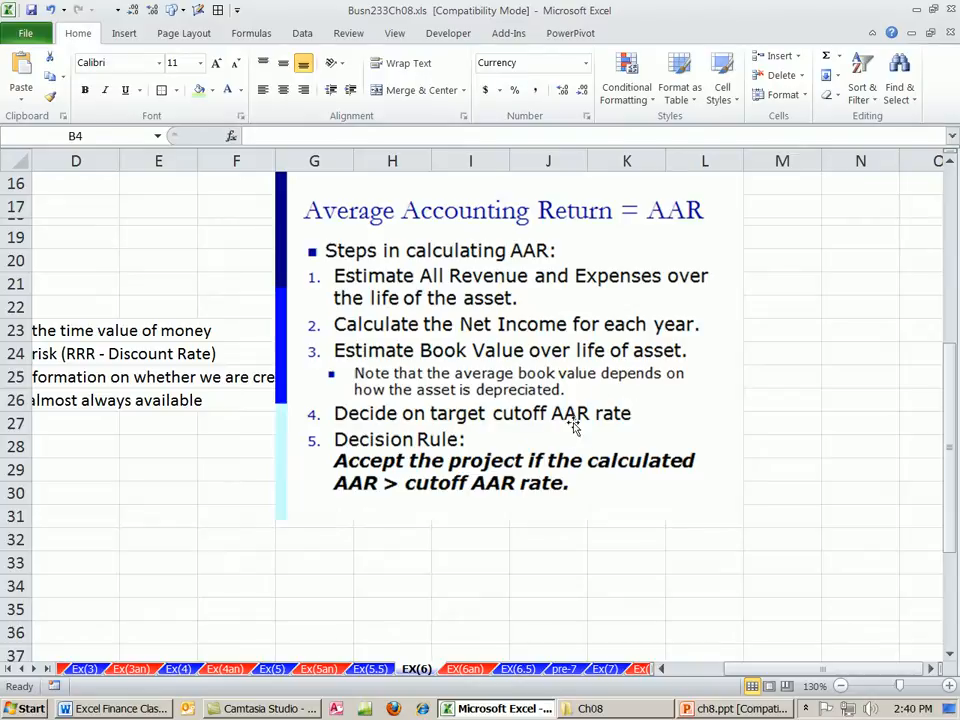
mouse_move(585, 410)
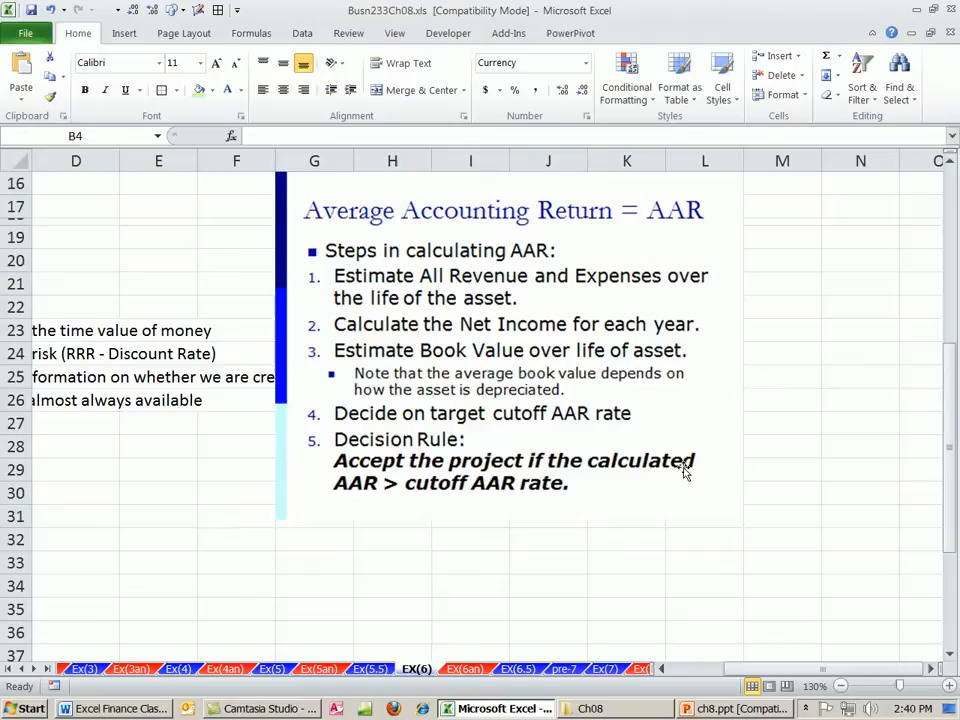
mouse_move(415, 502)
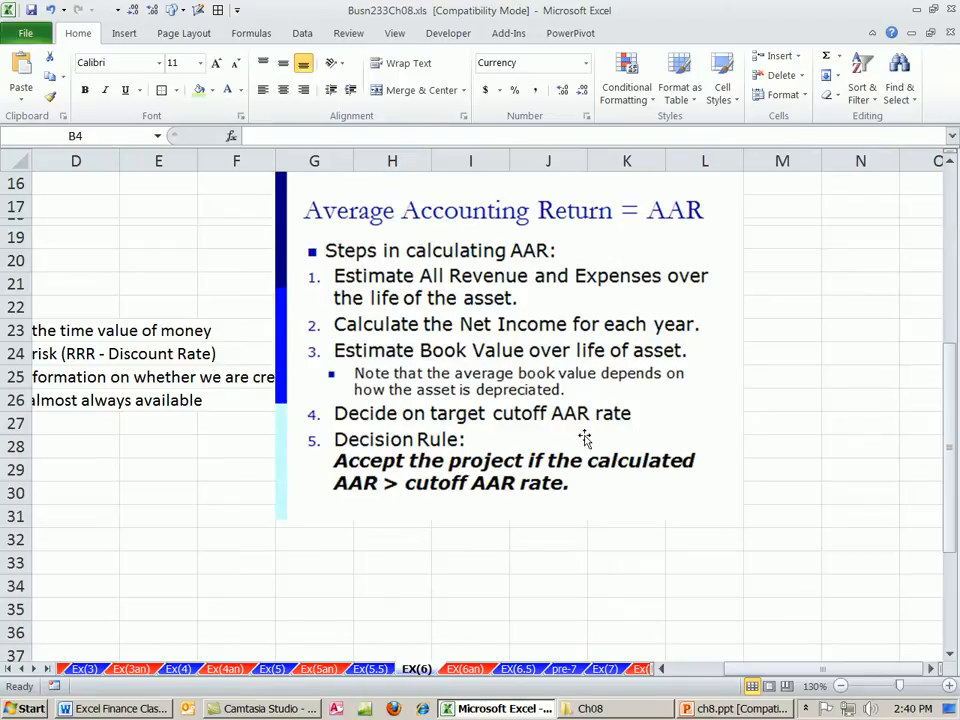
mouse_move(724, 555)
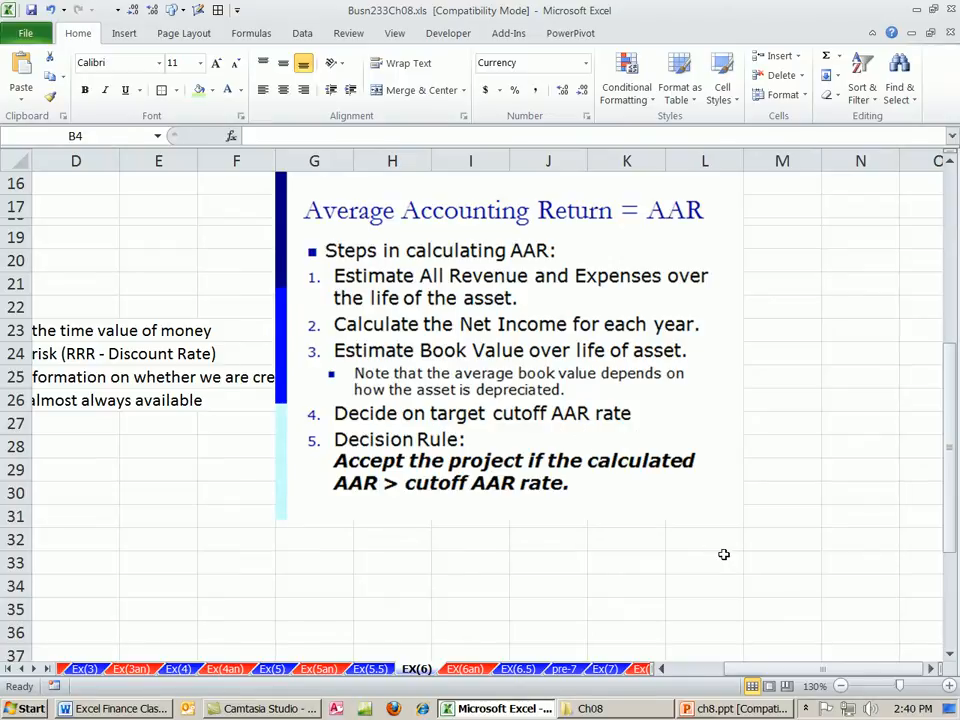
mouse_move(577, 277)
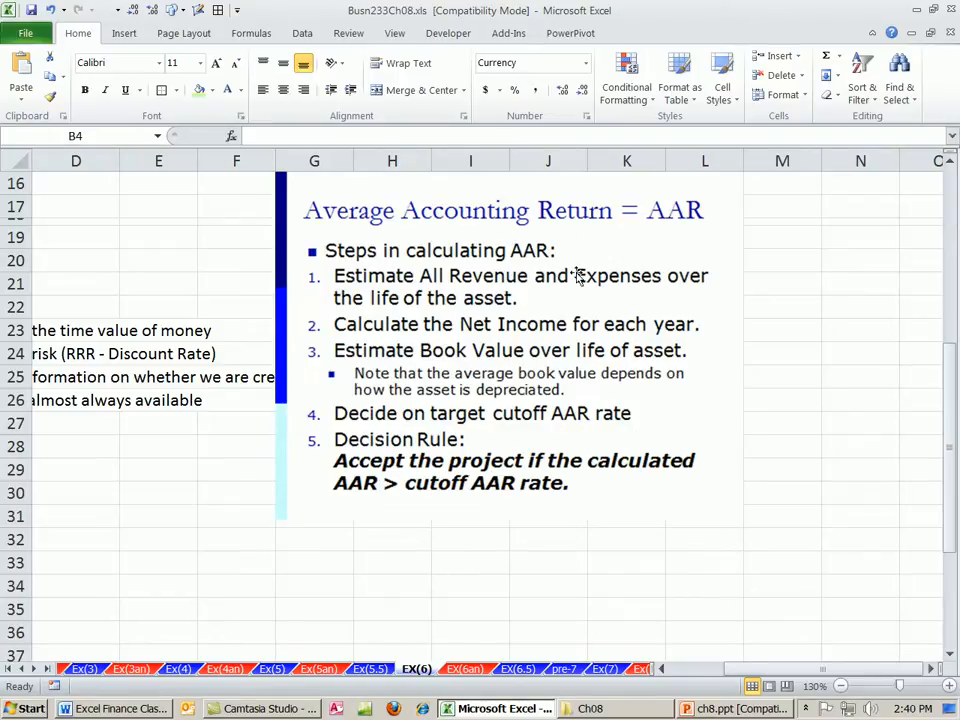
mouse_move(595, 323)
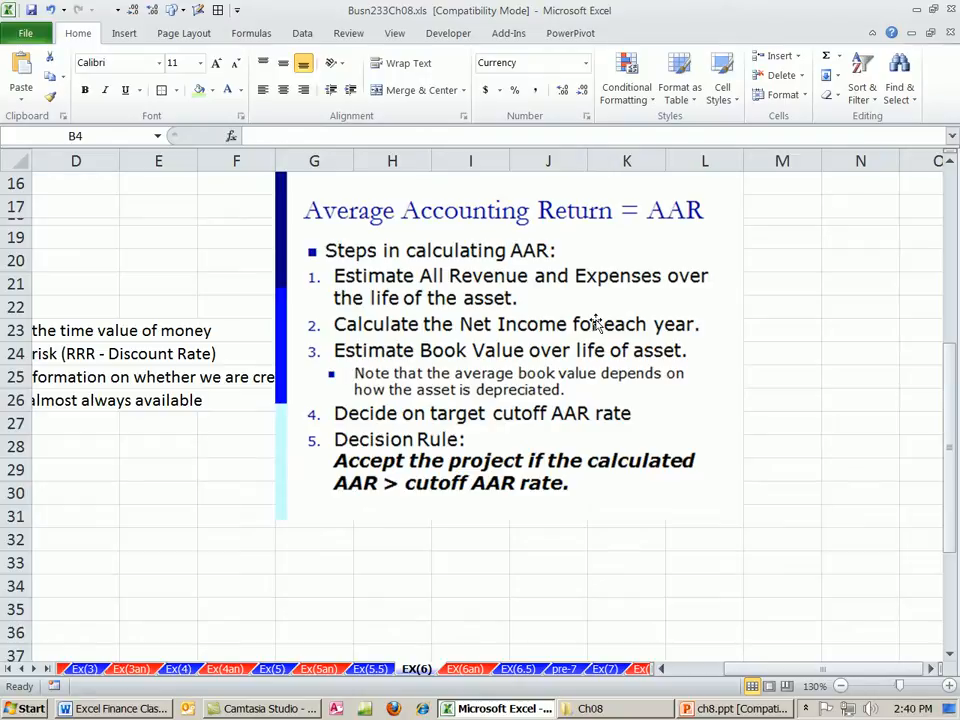
mouse_move(588, 523)
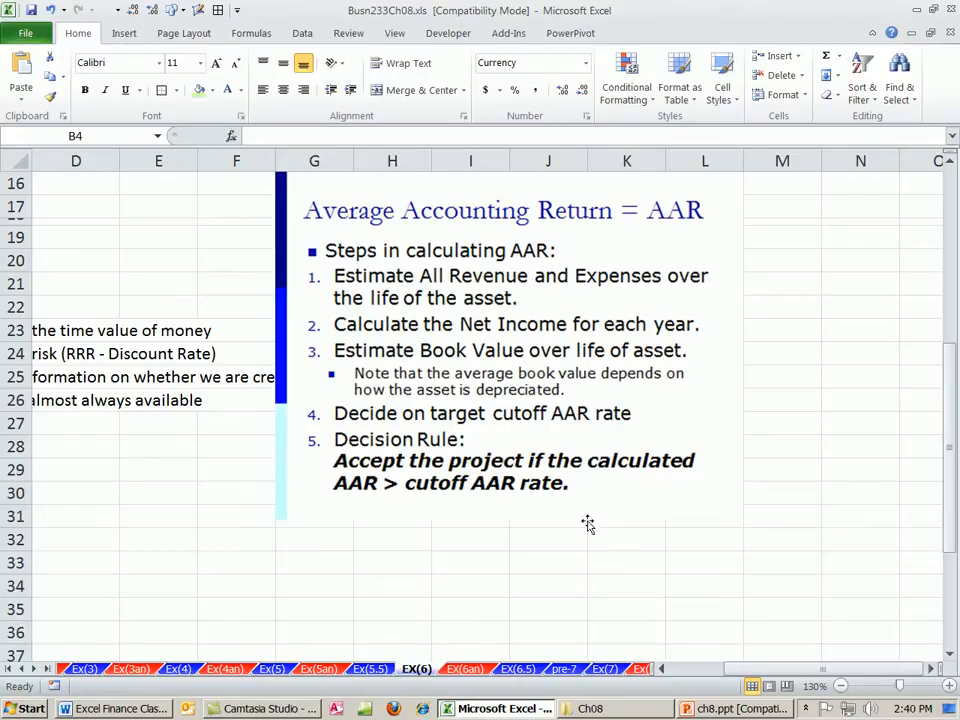
mouse_move(535, 475)
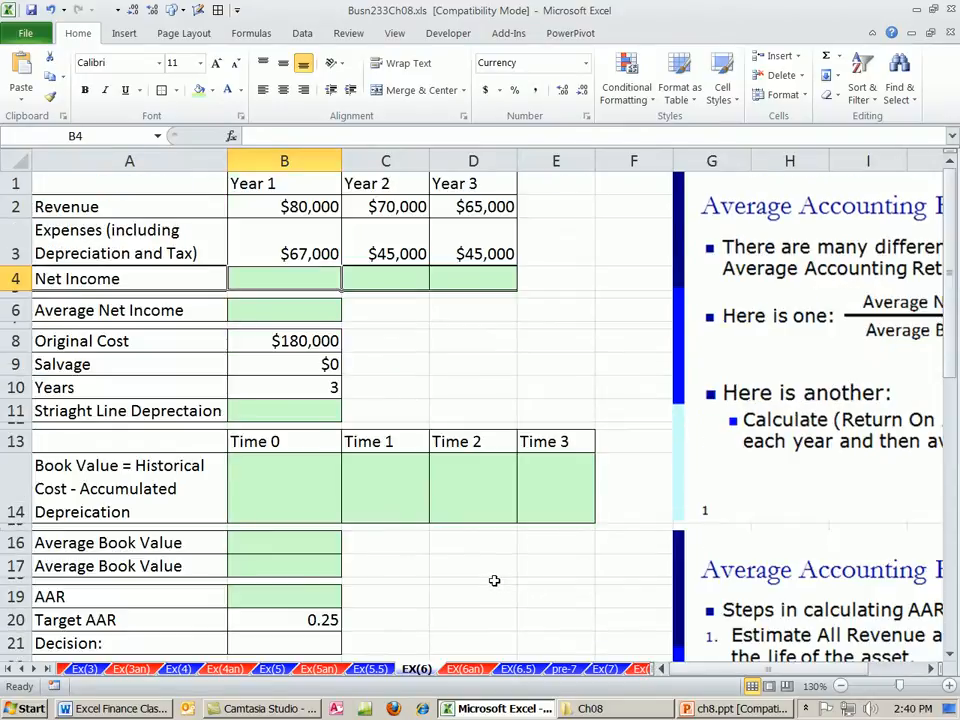
In the chapter 8 deck, glance at slide 32, then show slide 33, 'Data For Example 6'
click(473, 387)
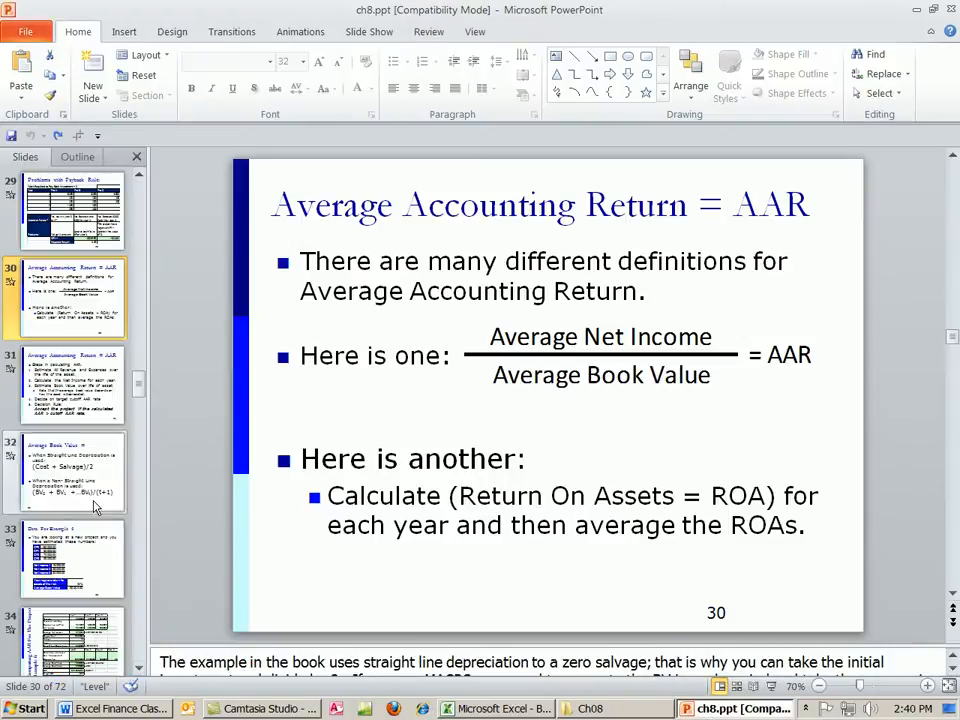
click(70, 560)
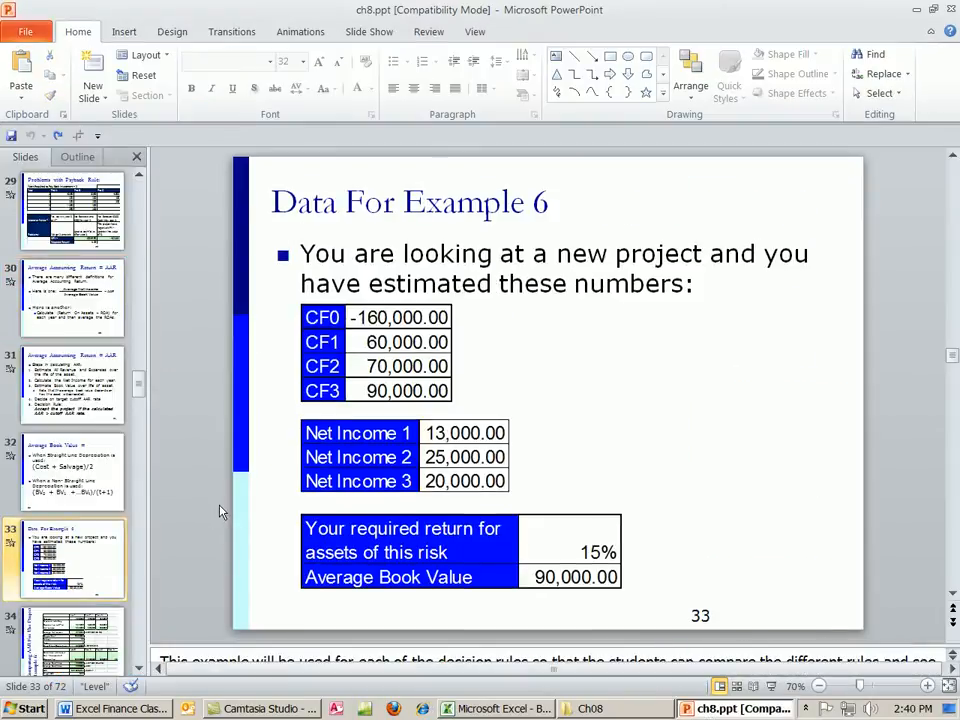
click(72, 300)
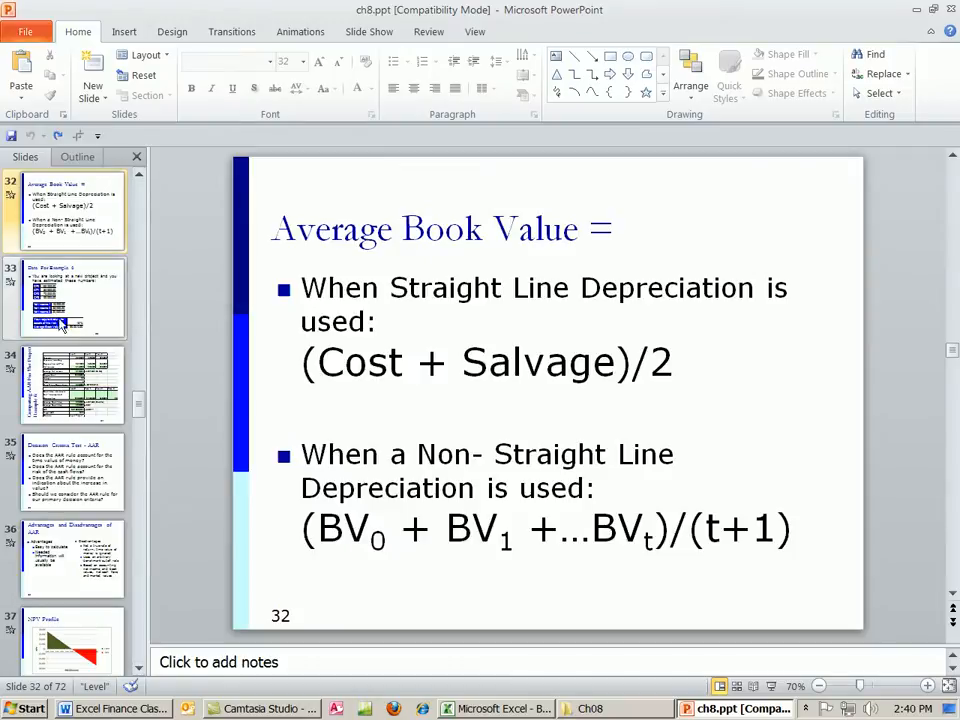
click(70, 297)
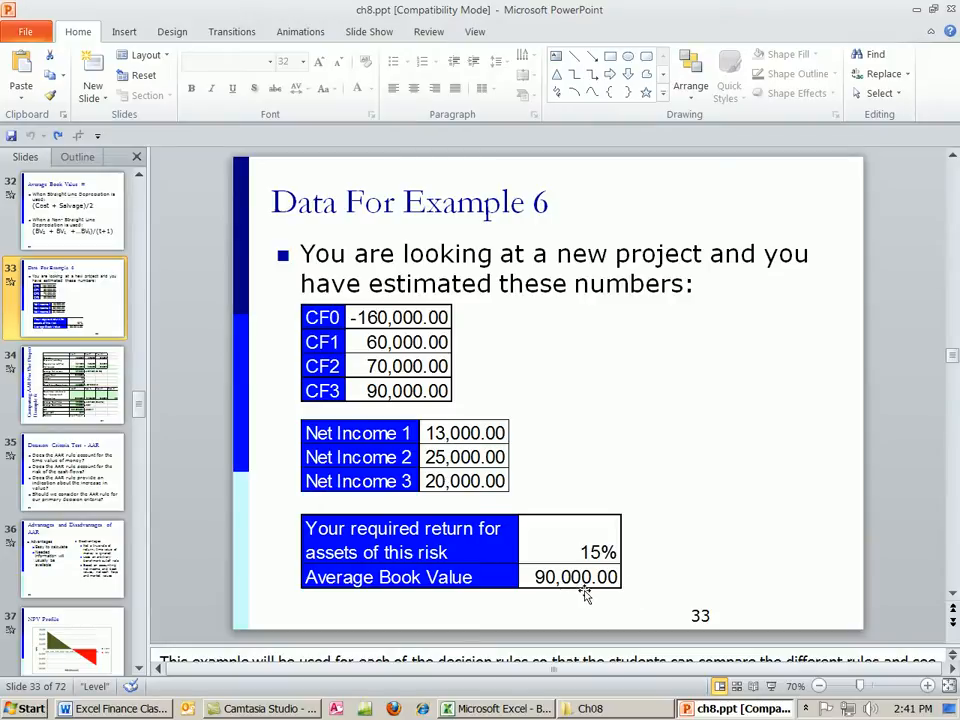
Enter revenue-minus-expenses formulas in B4:D4, giving $13,000, $25,000 and $20,000
click(498, 708)
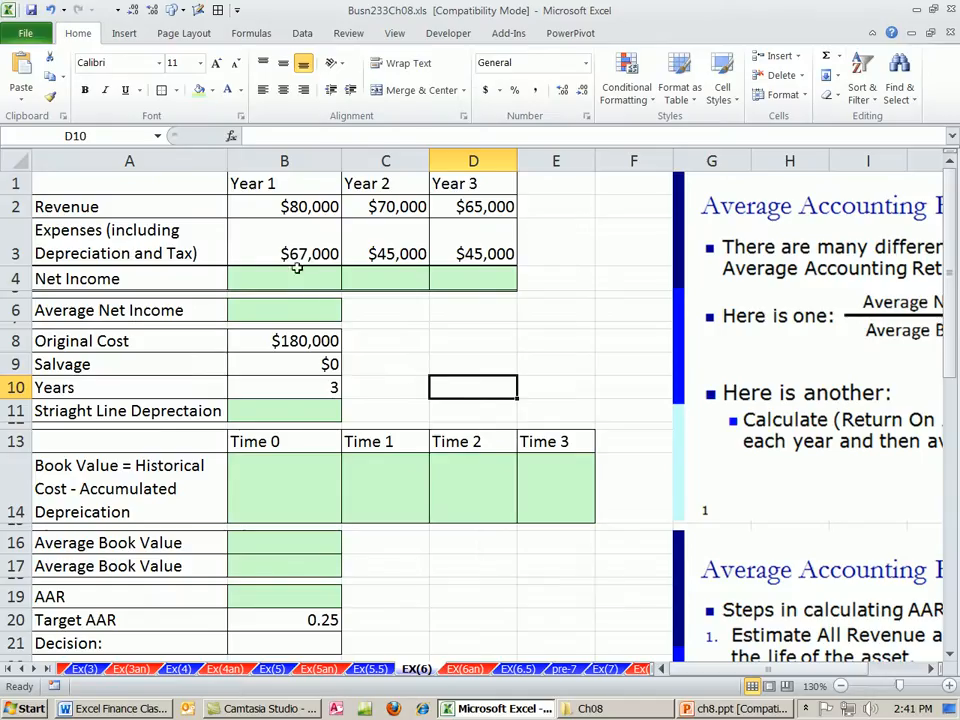
drag(285, 206, 473, 206)
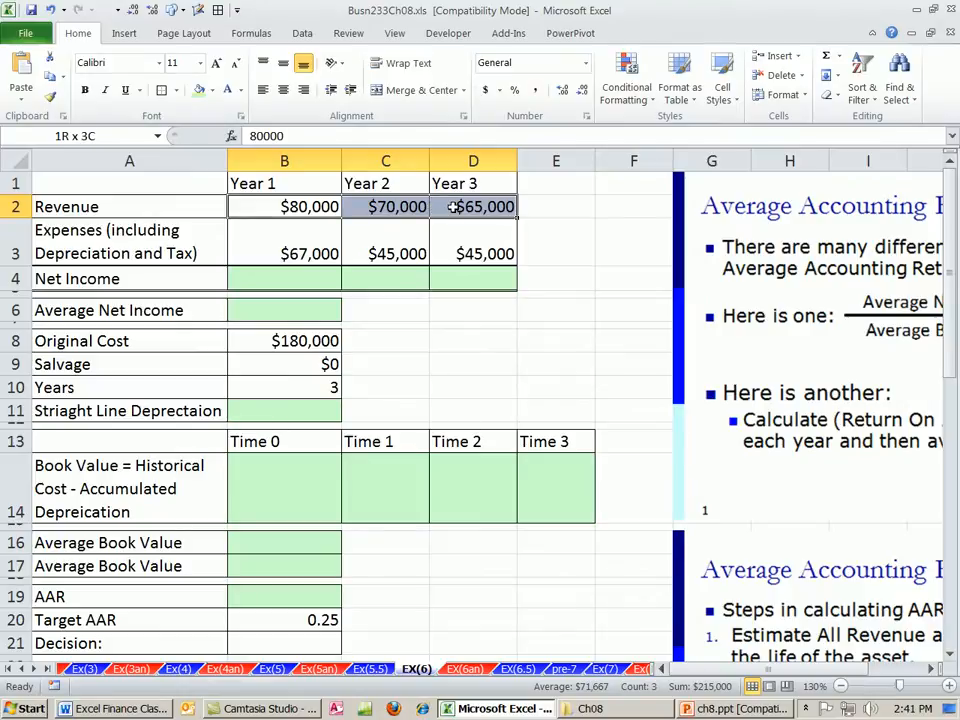
click(284, 253)
text(=B2-B3)
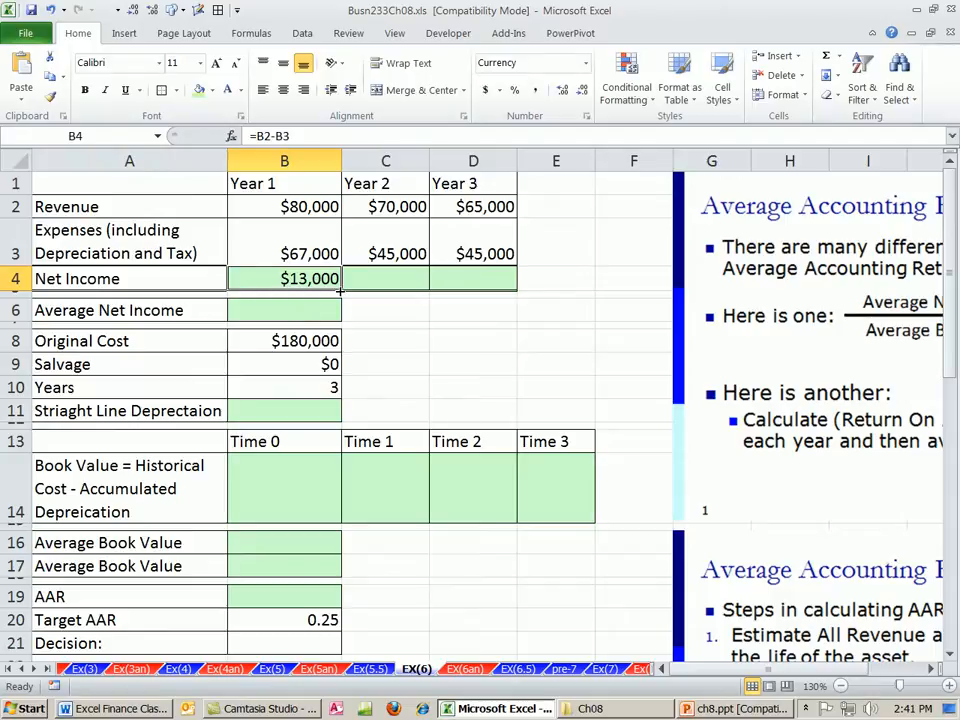
text(=D2-D3)
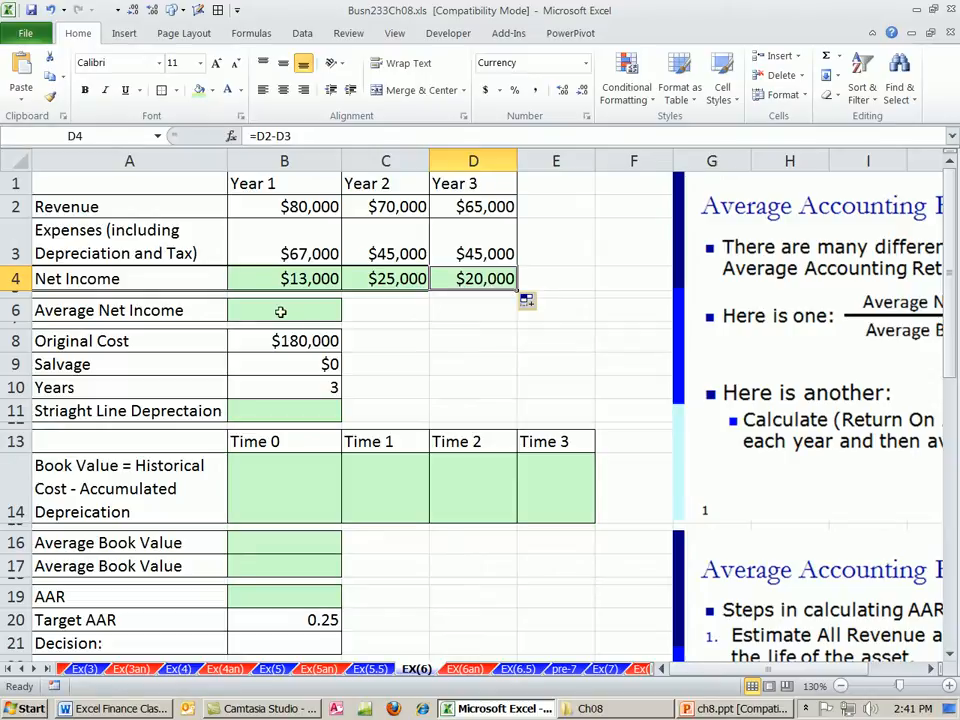
Compute average net income of $19,333 in B6 with =AVERAGE(B4:D4)
text(=a)
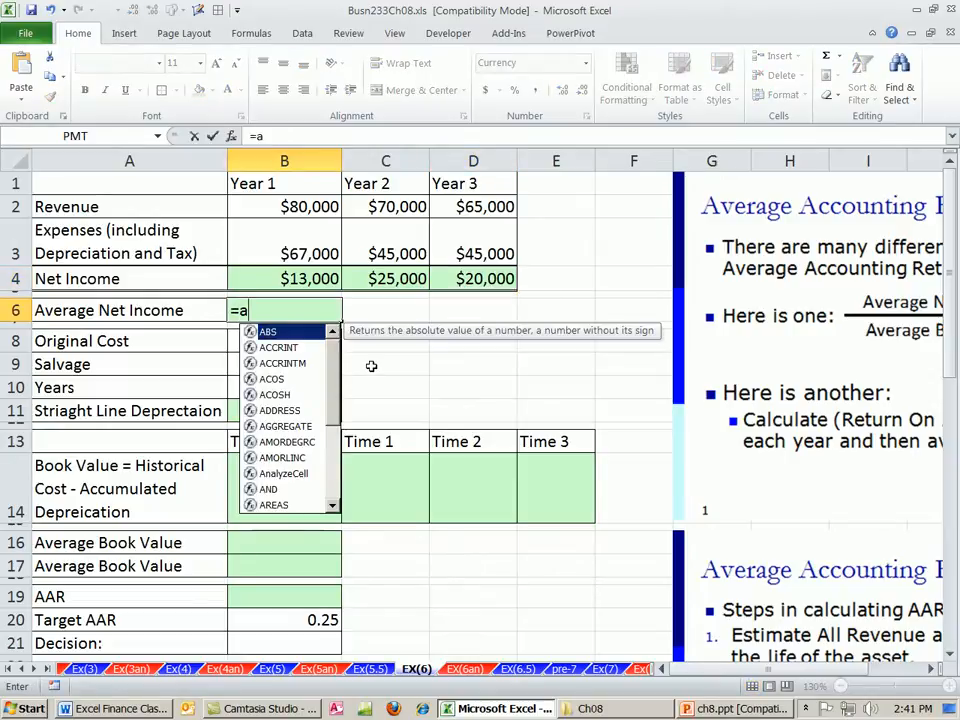
text(ver)
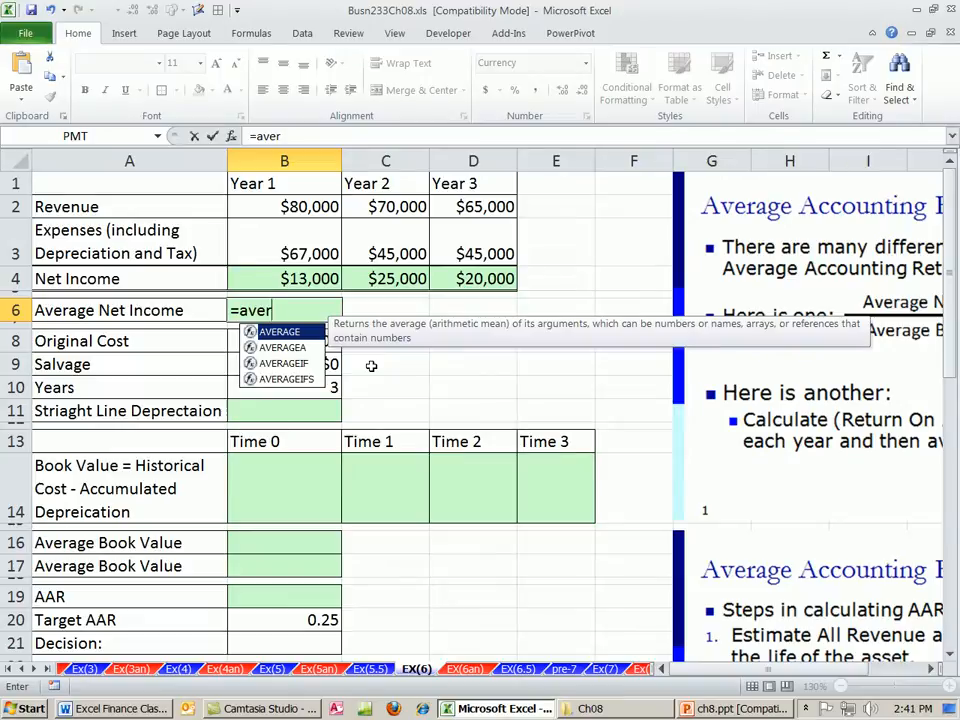
drag(284, 278, 385, 278)
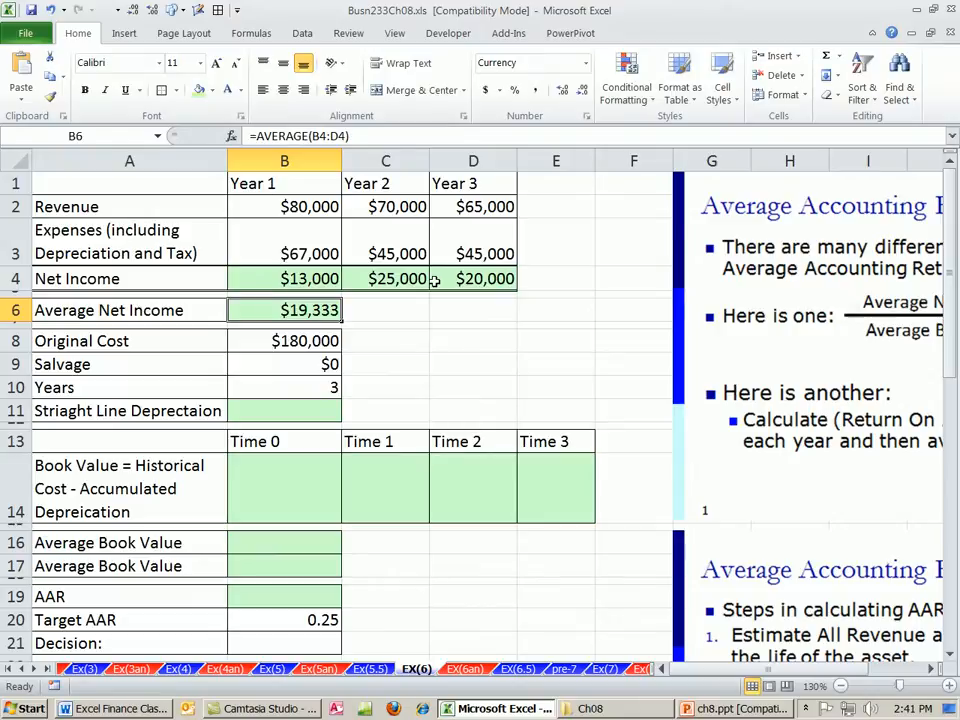
mouse_move(478, 283)
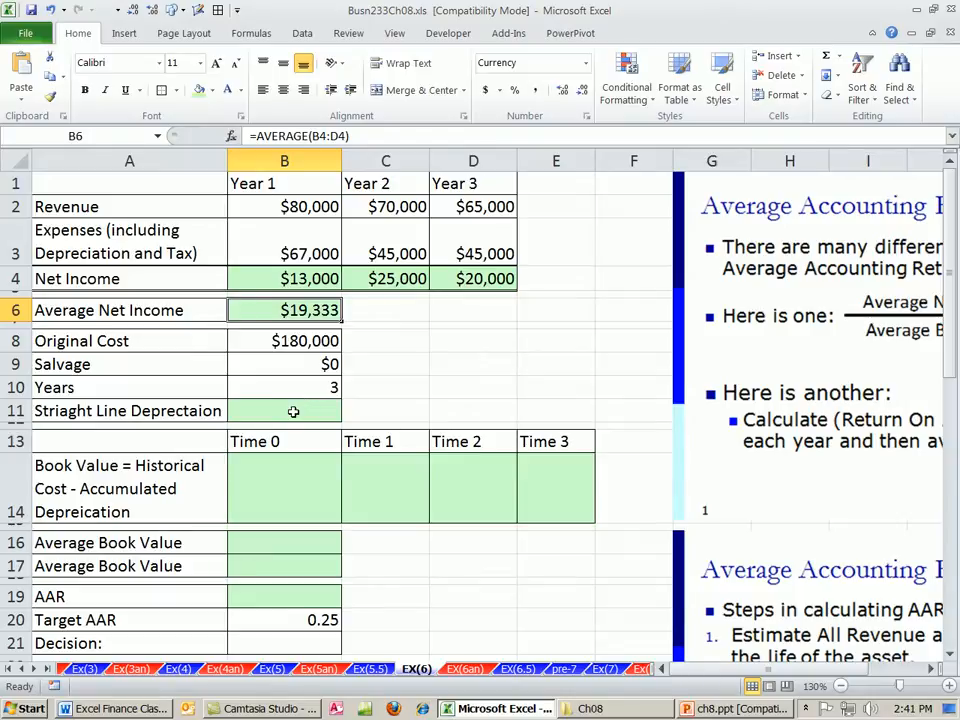
click(284, 340)
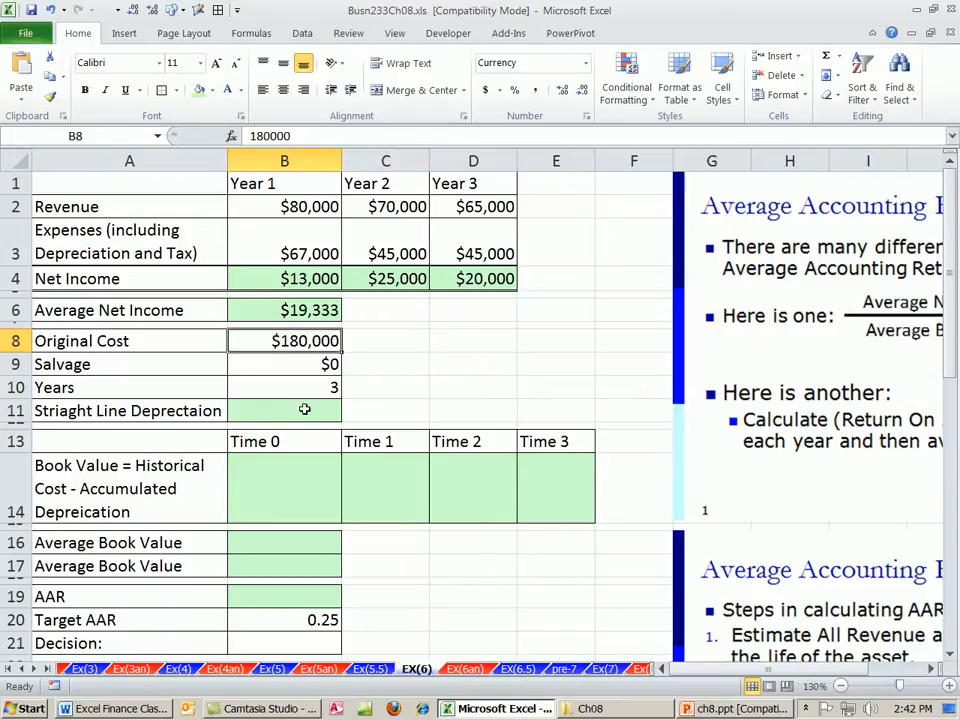
Compute straight-line depreciation of $60,000 in B11 with =(B8-B9)/B10
click(284, 410)
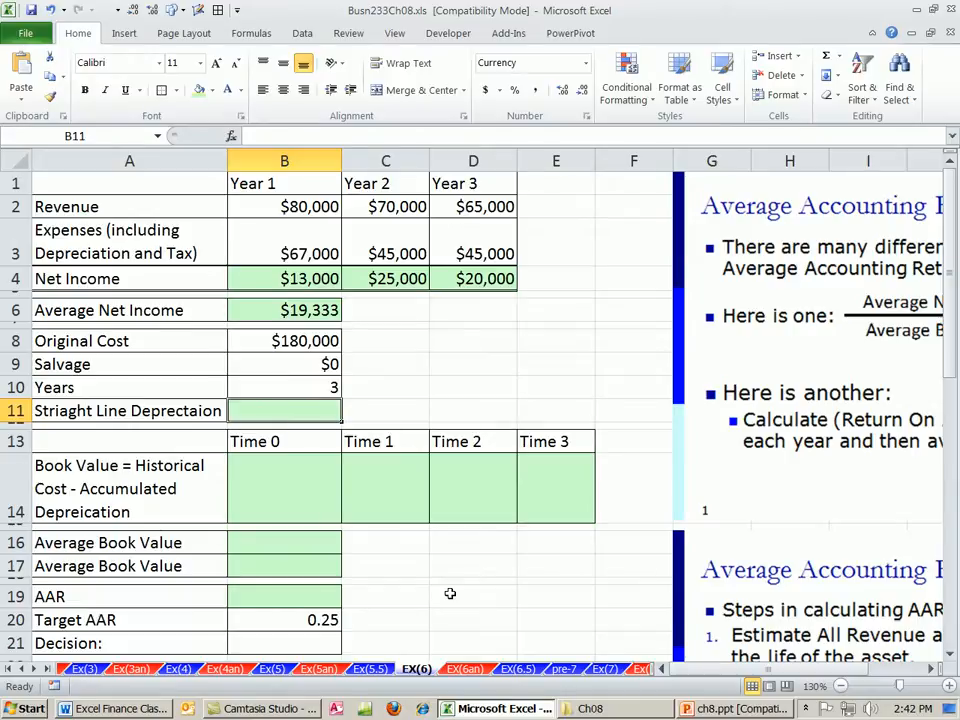
mouse_move(268, 364)
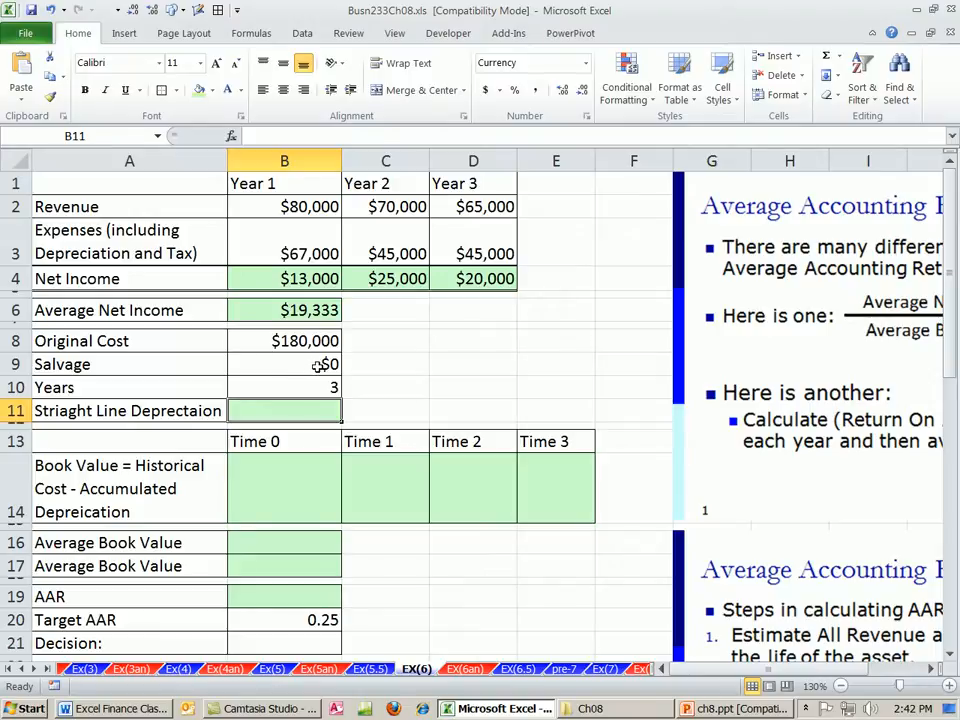
text(=)
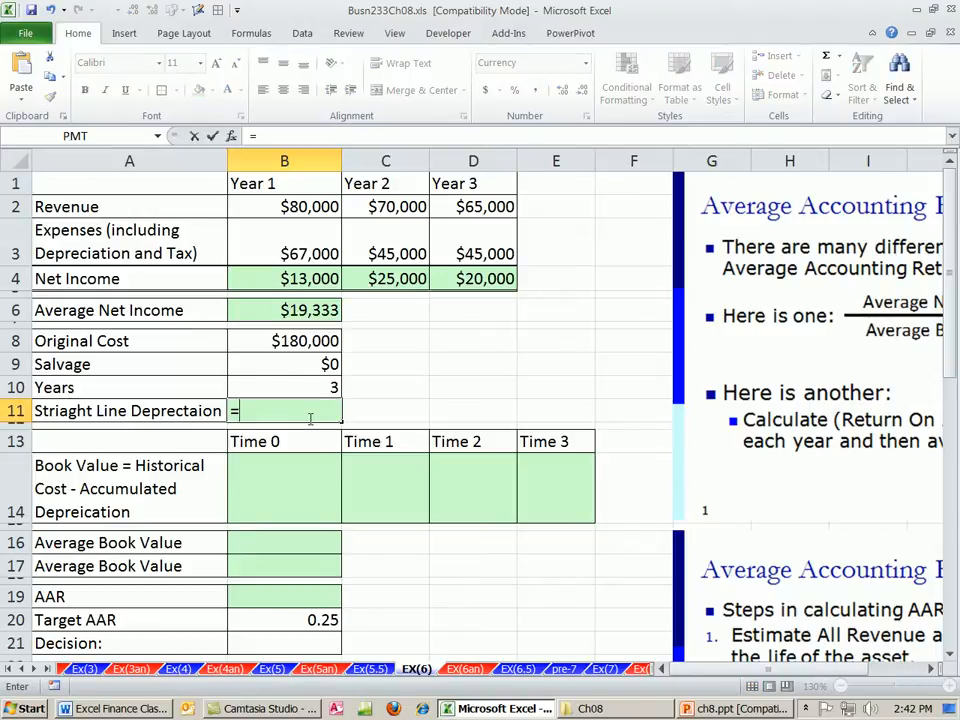
text((B8-B9)
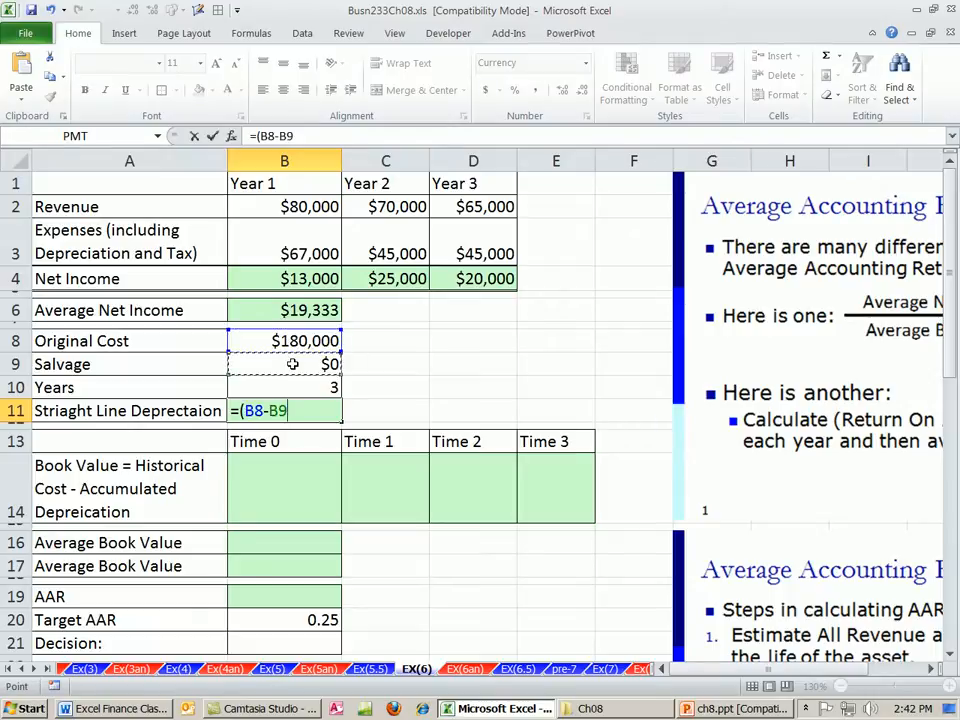
text(/)
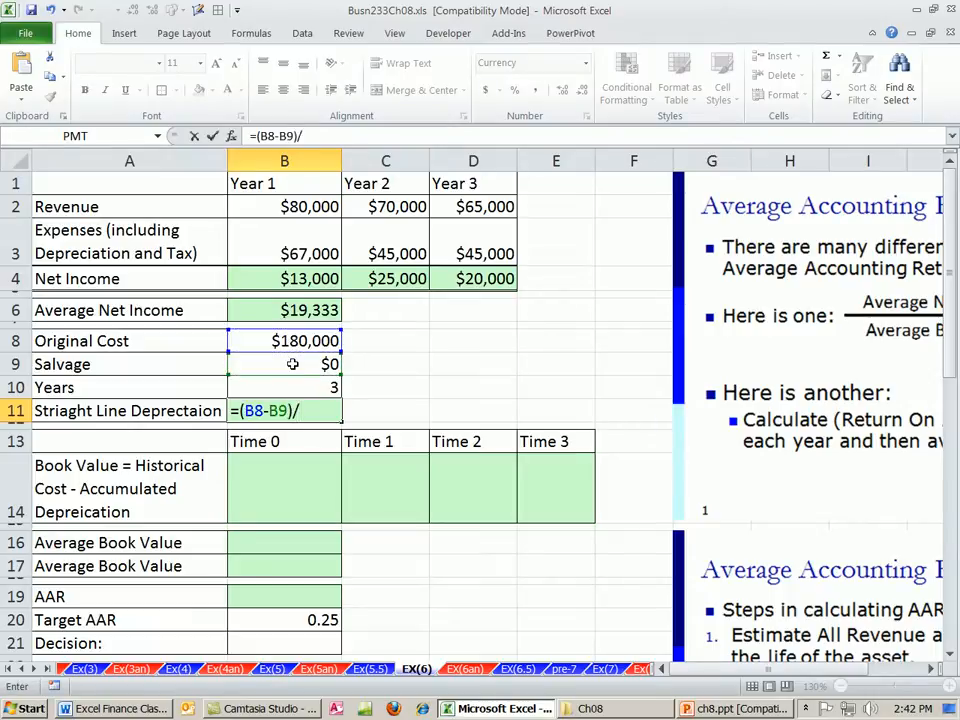
click(284, 387)
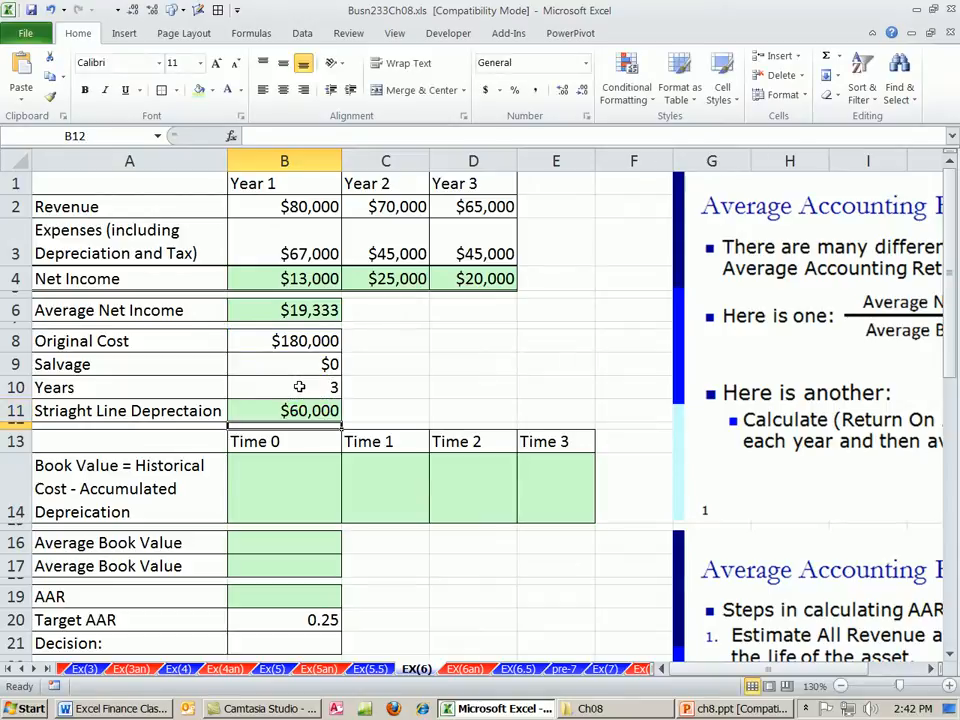
mouse_move(288, 490)
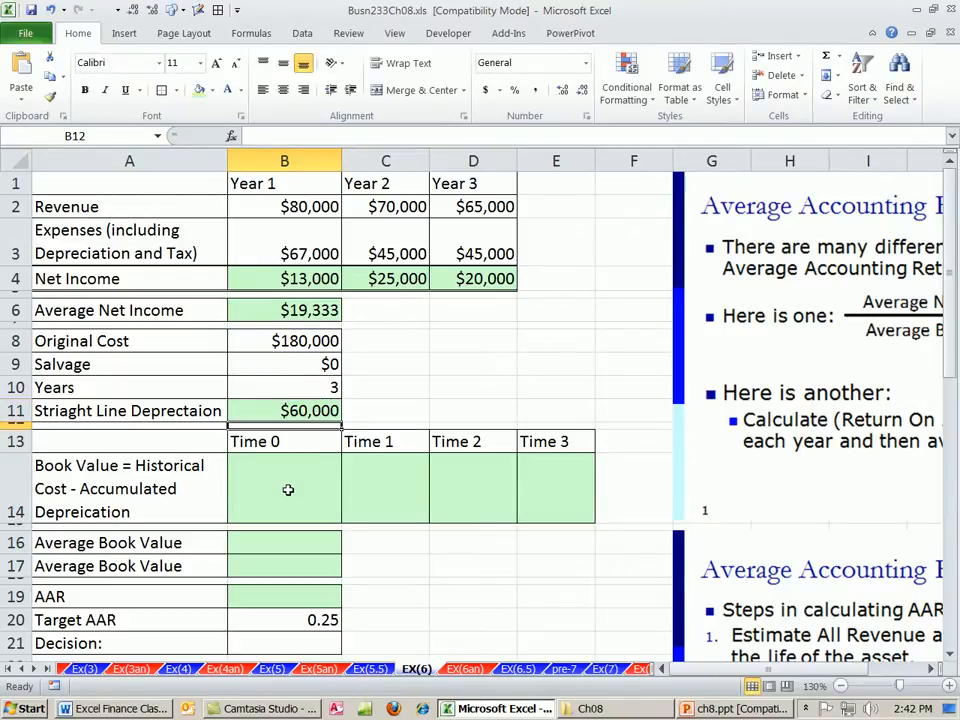
click(285, 488)
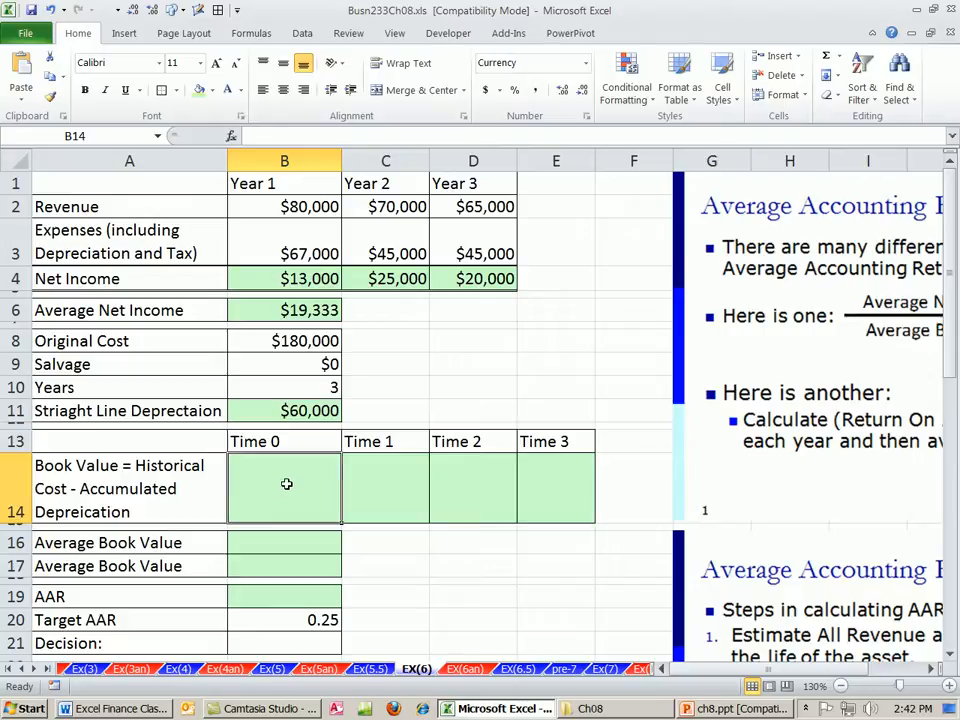
Fill book values $180,000, $120,000, $60,000, $0 across B14:E14 and verify the formulas
text(=B8)
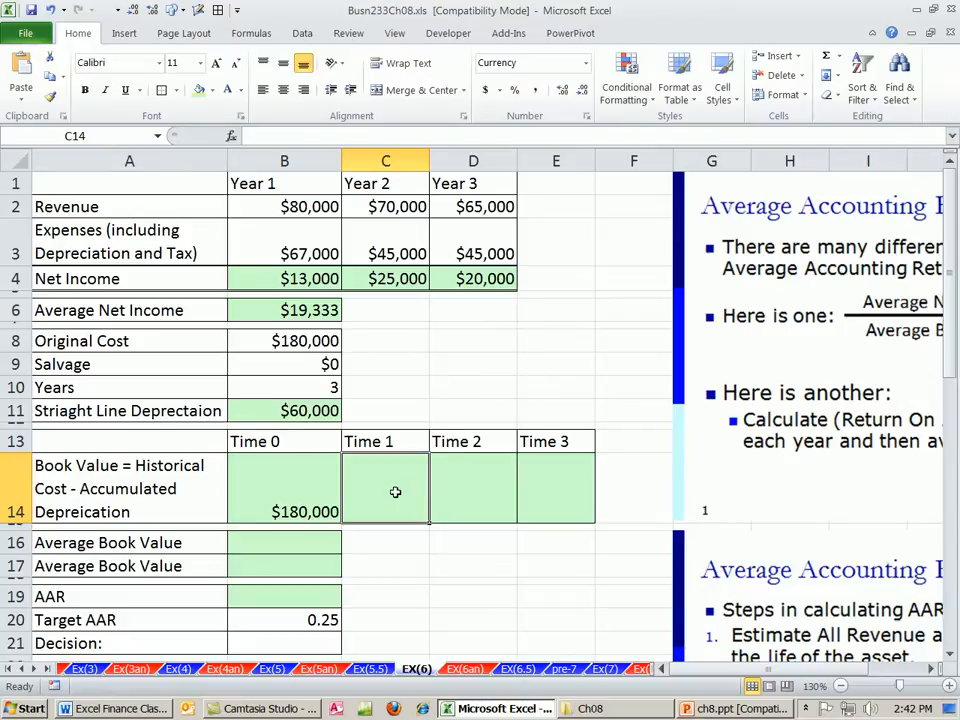
mouse_move(397, 492)
text(=)
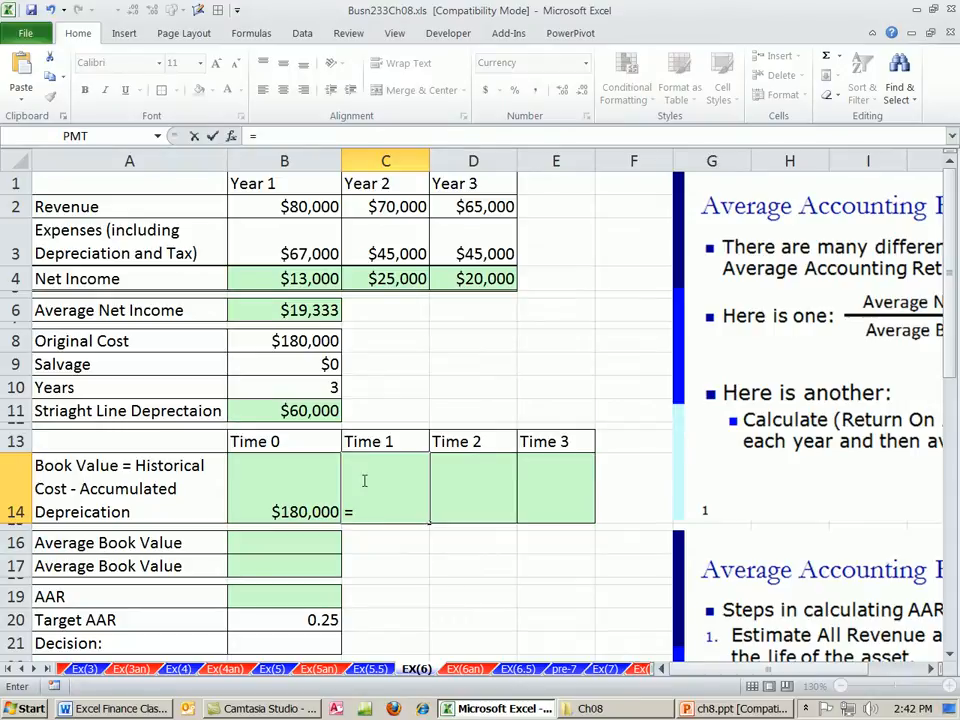
mouse_move(294, 504)
text(B14-B11)
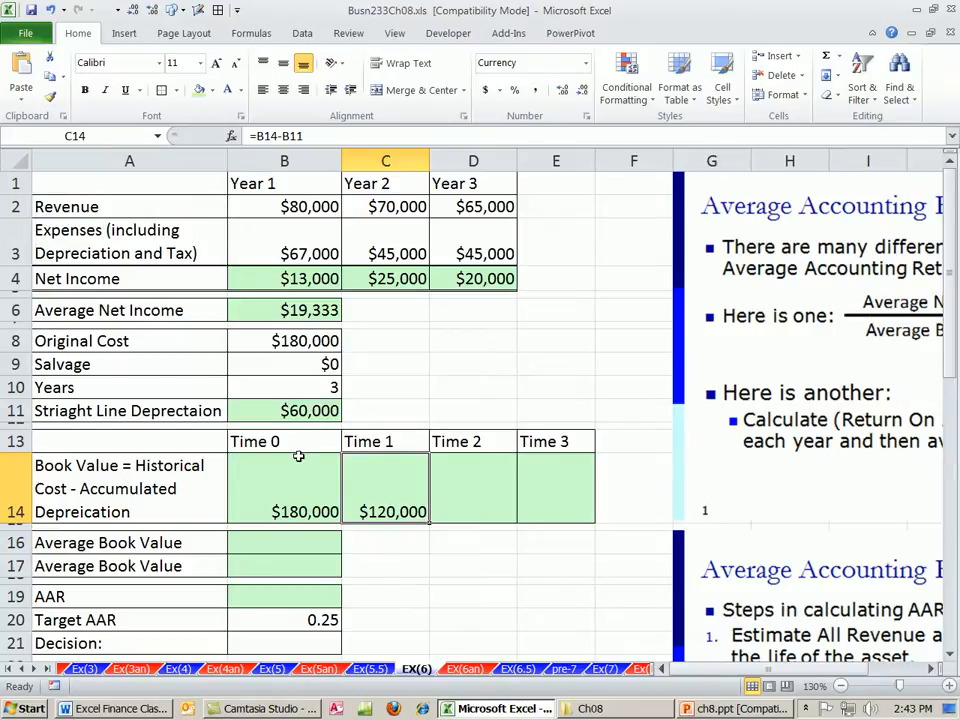
click(473, 489)
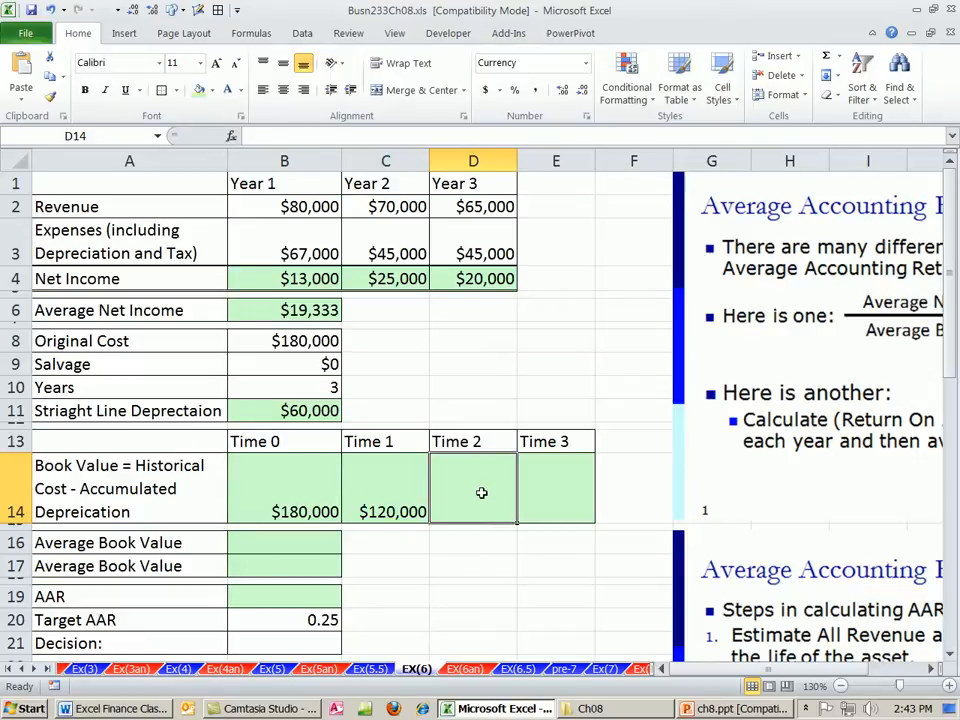
mouse_move(517, 518)
text(=C14)
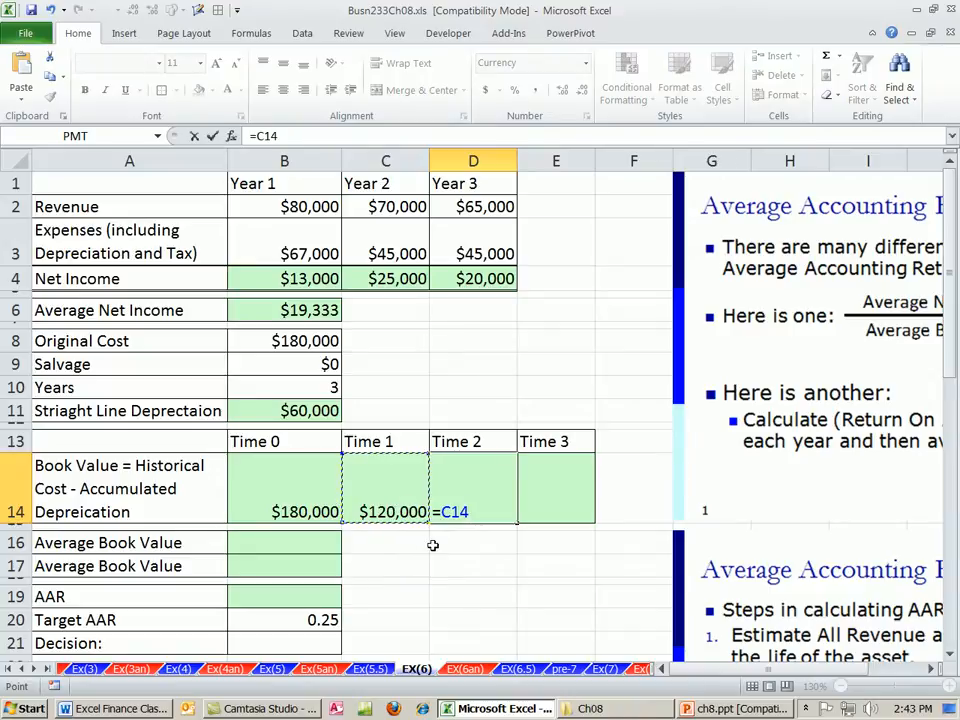
text(-)
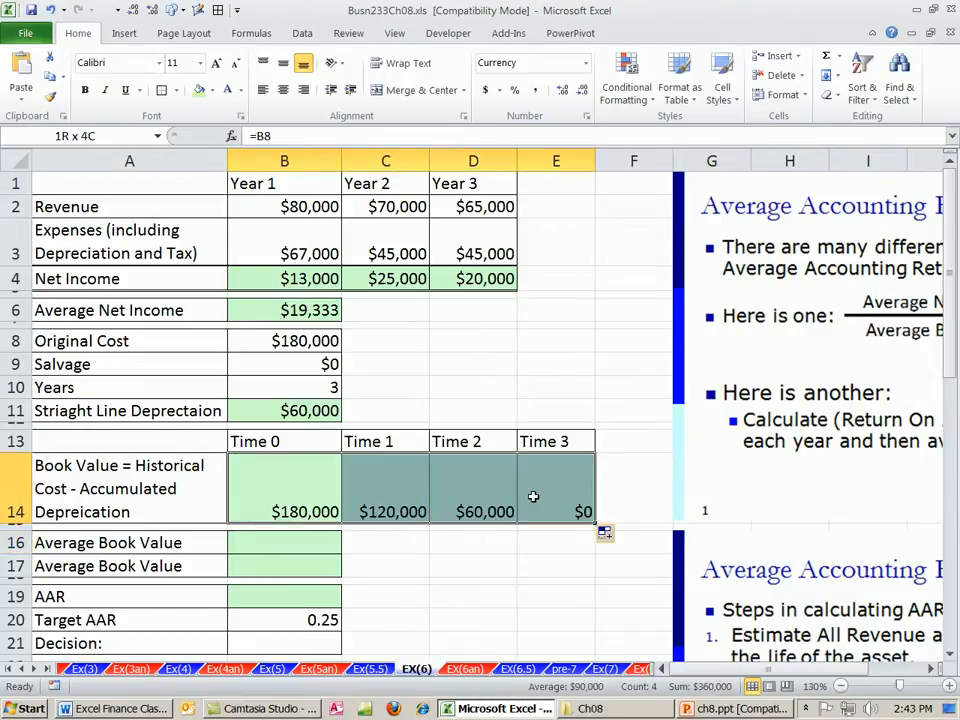
click(253, 479)
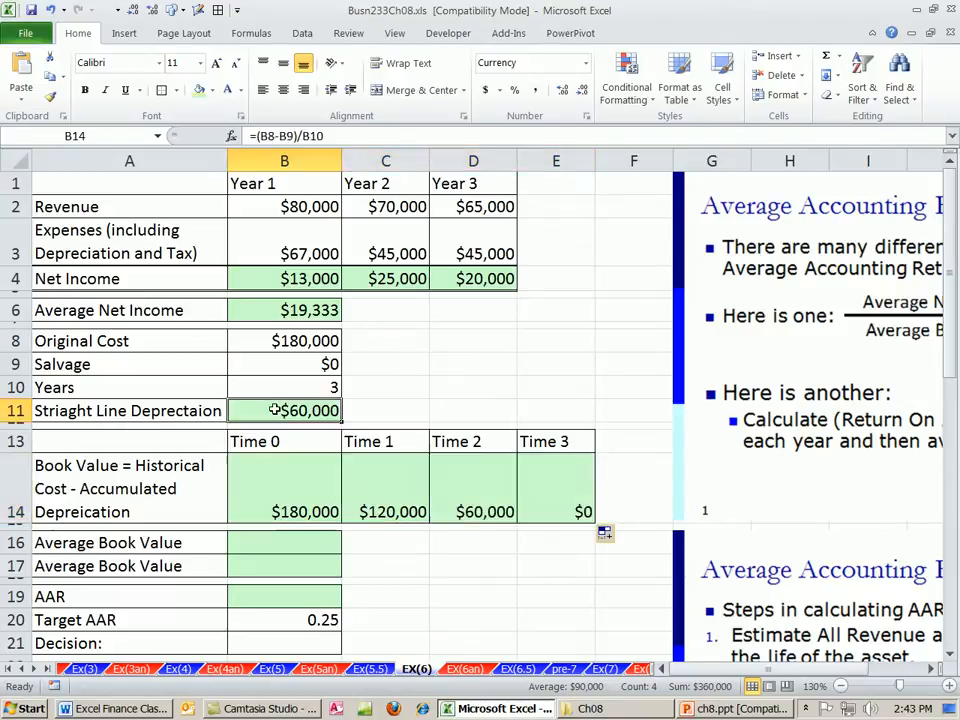
click(284, 364)
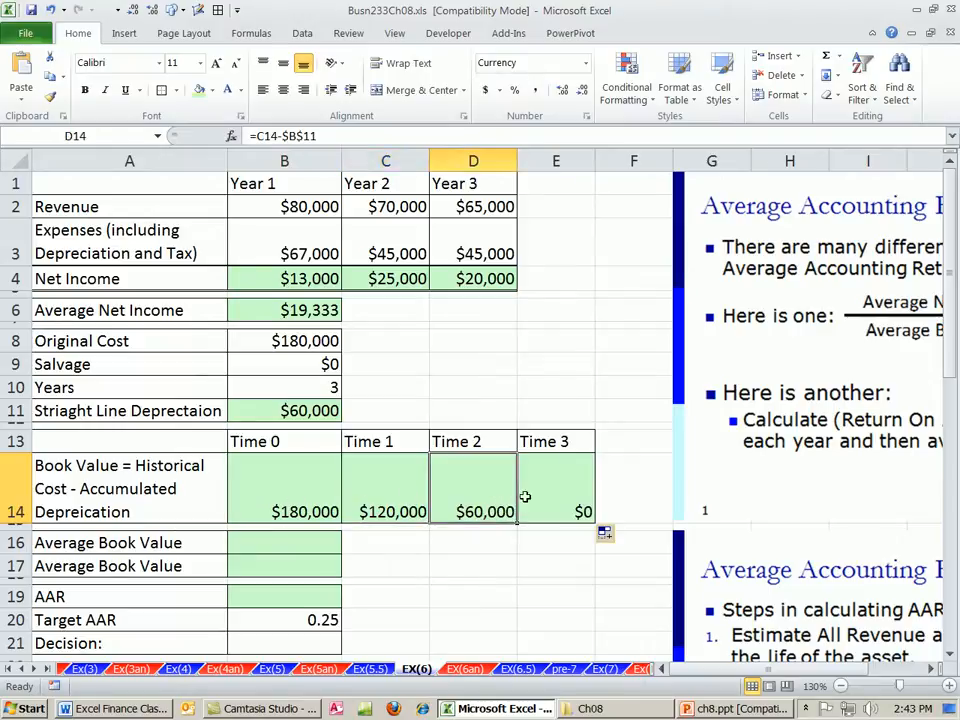
click(284, 488)
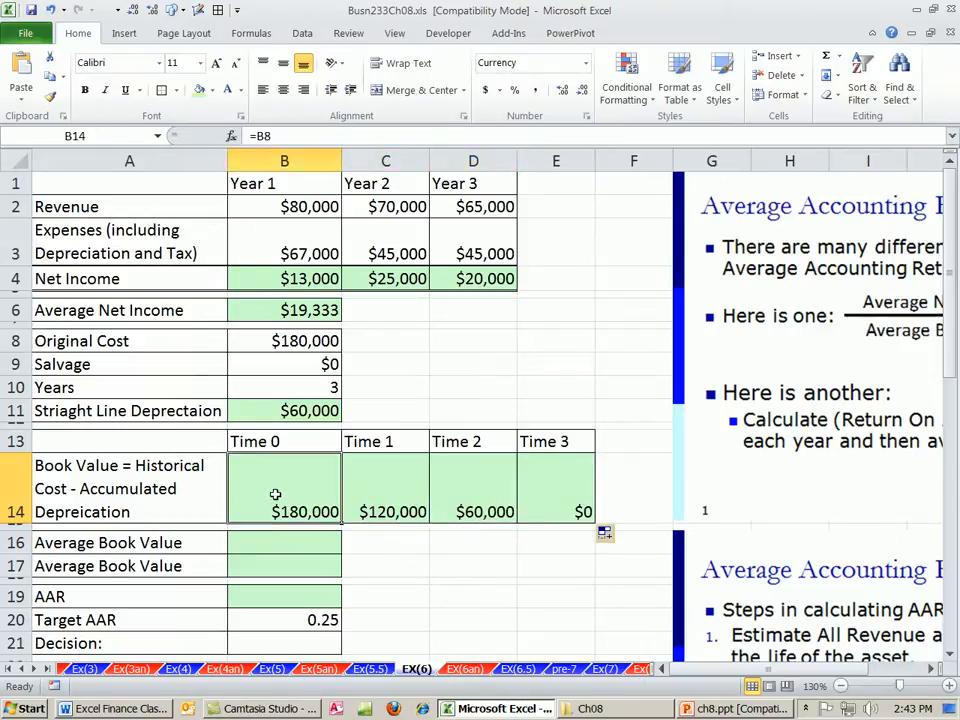
click(556, 488)
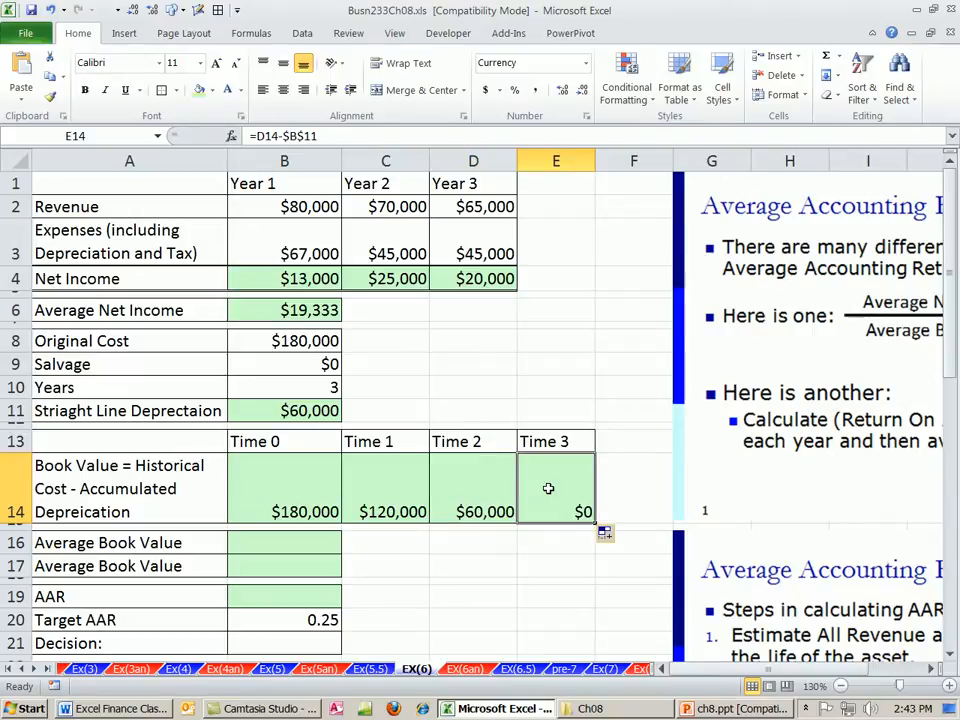
click(284, 542)
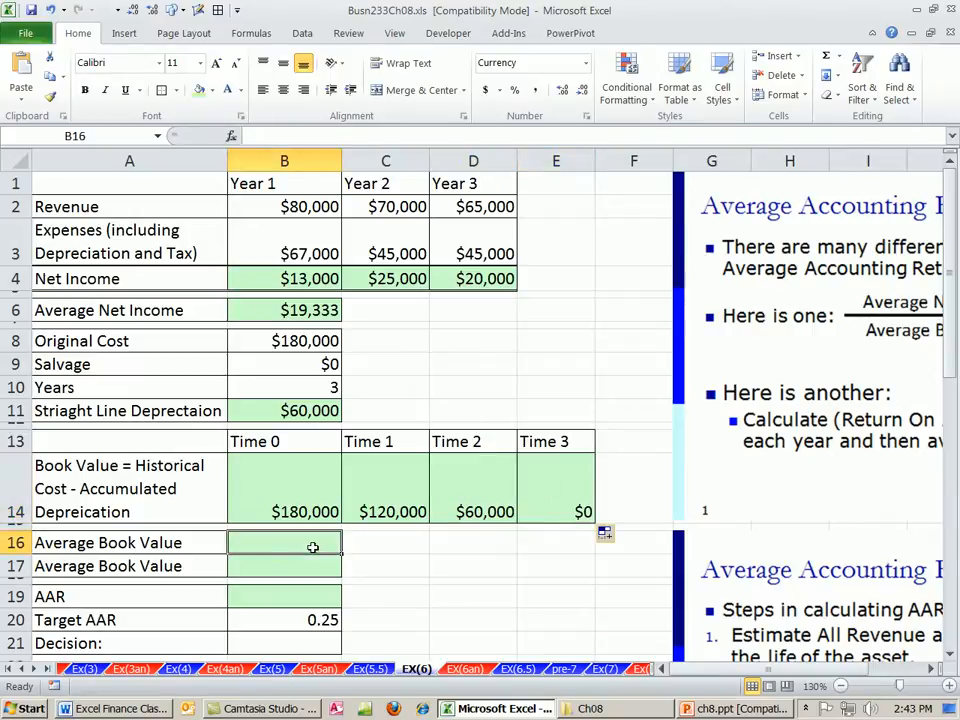
Enter =AVERAGE(B14:E14) in B16 and =B8/2 in B17, both giving $90,000
text(=av)
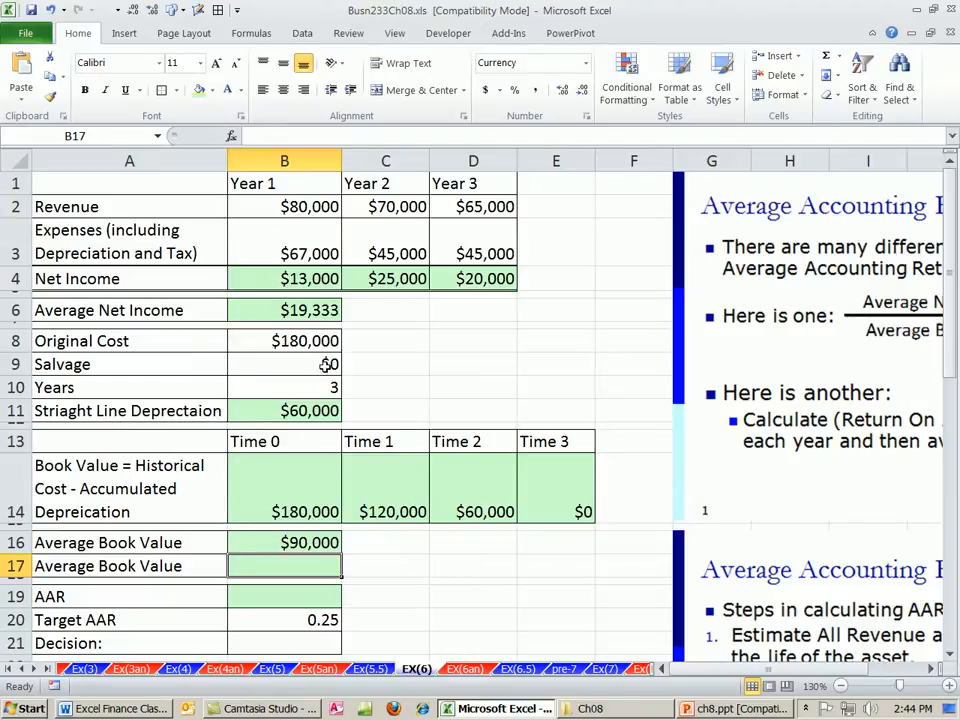
text(=)
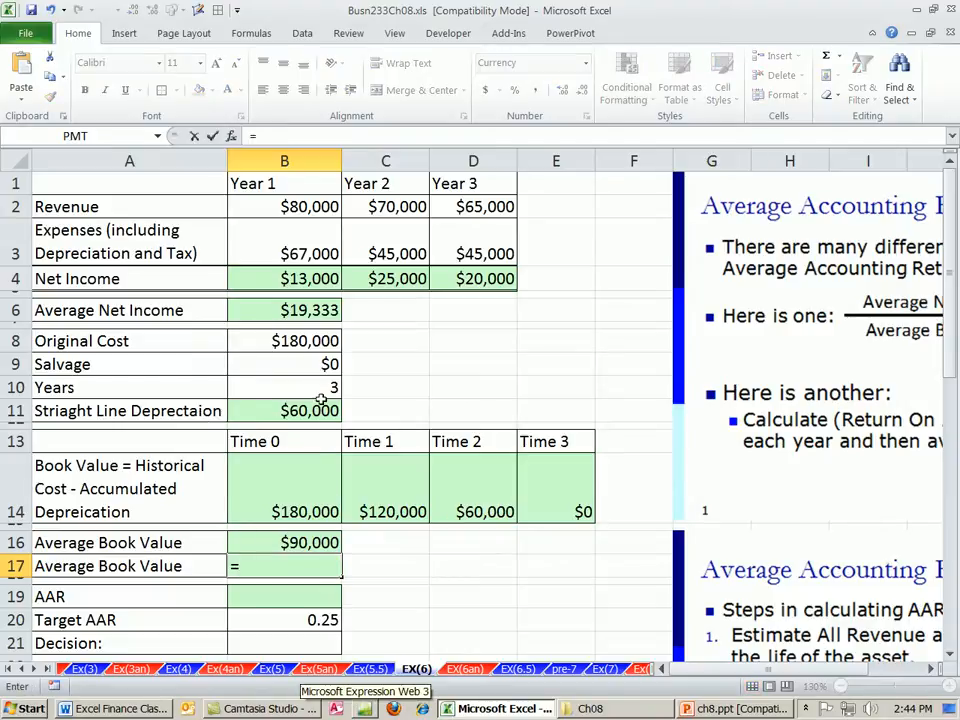
click(284, 340)
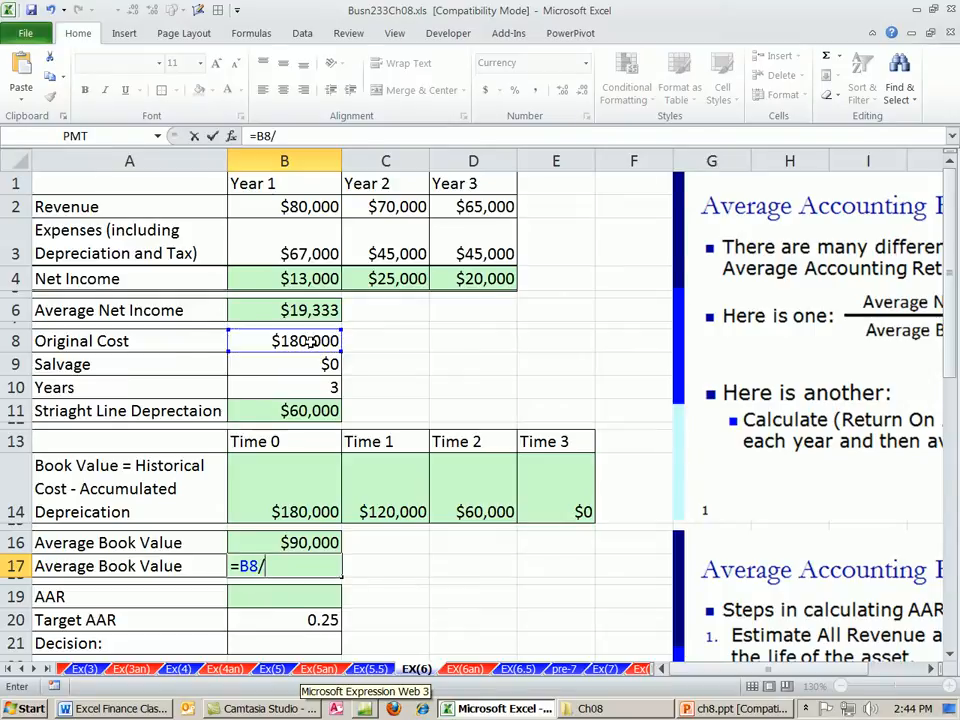
text(2)
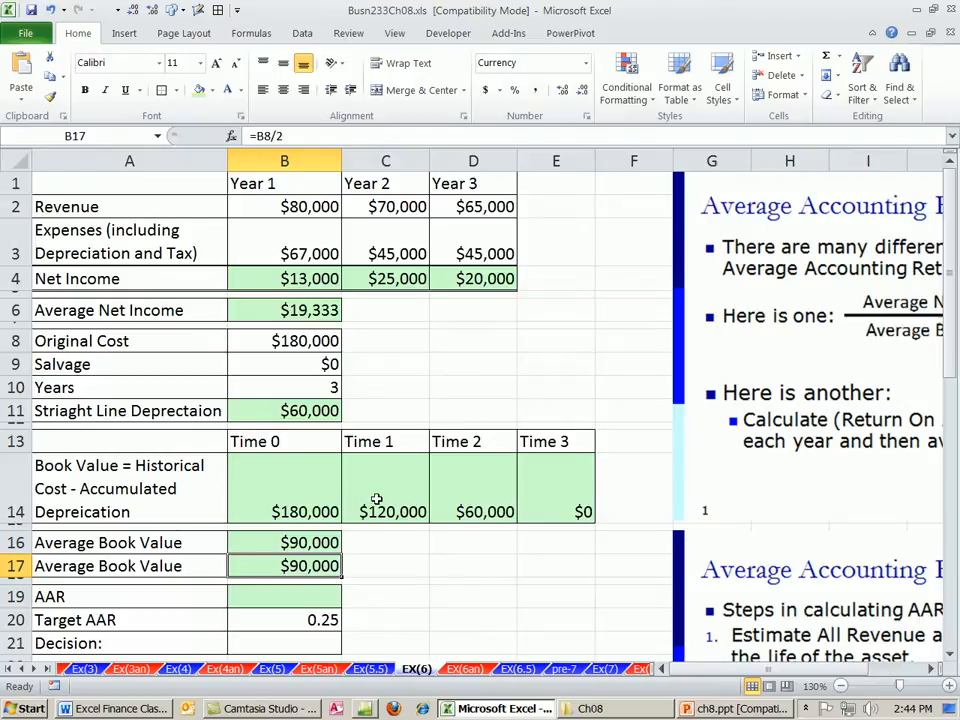
click(385, 511)
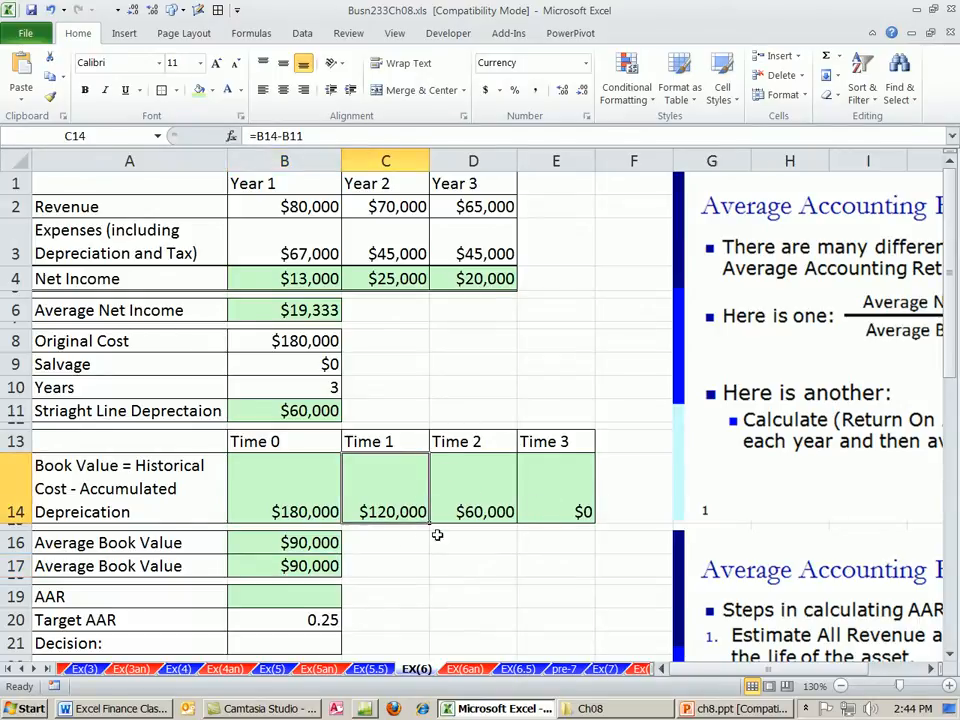
scroll(down, 3)
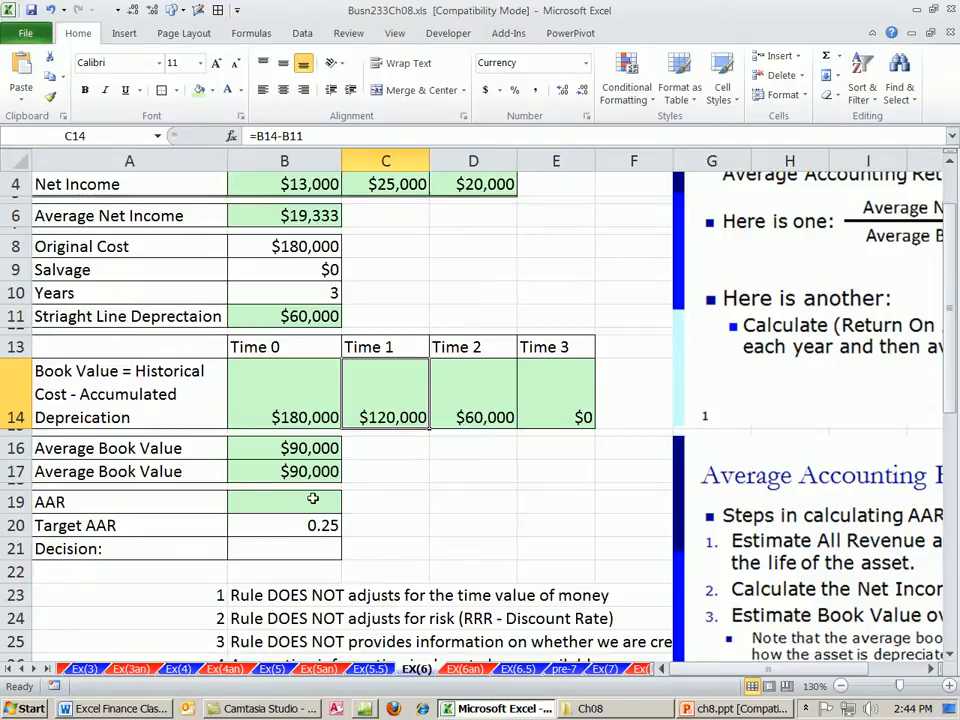
Compute AAR =B6/B17 (0.2148) in B19 and enter 'Reject Project' in B21
click(284, 501)
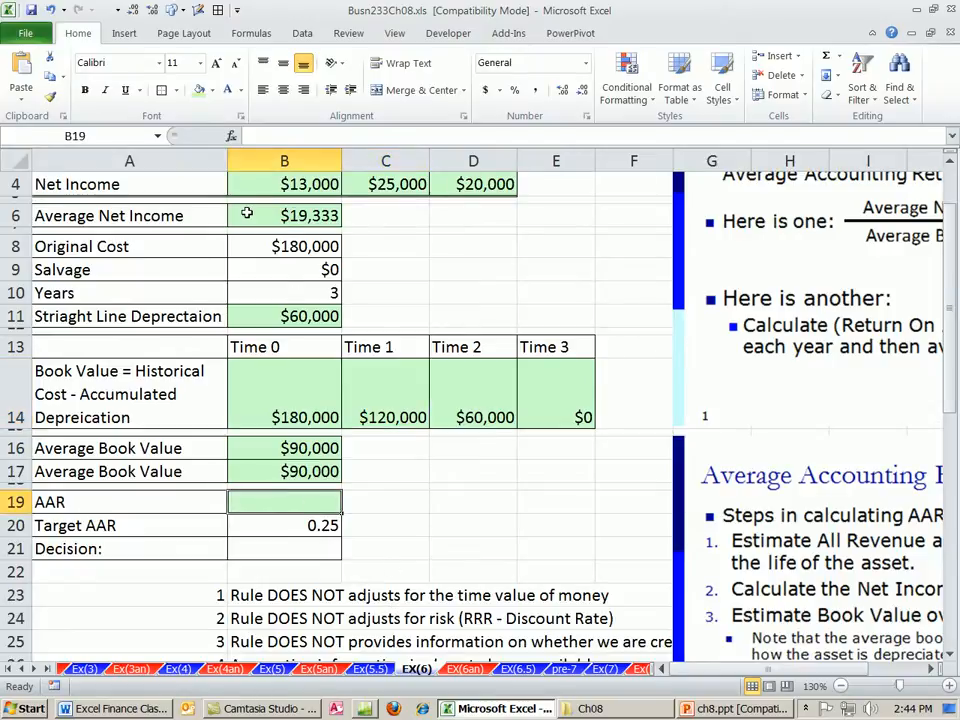
mouse_move(268, 437)
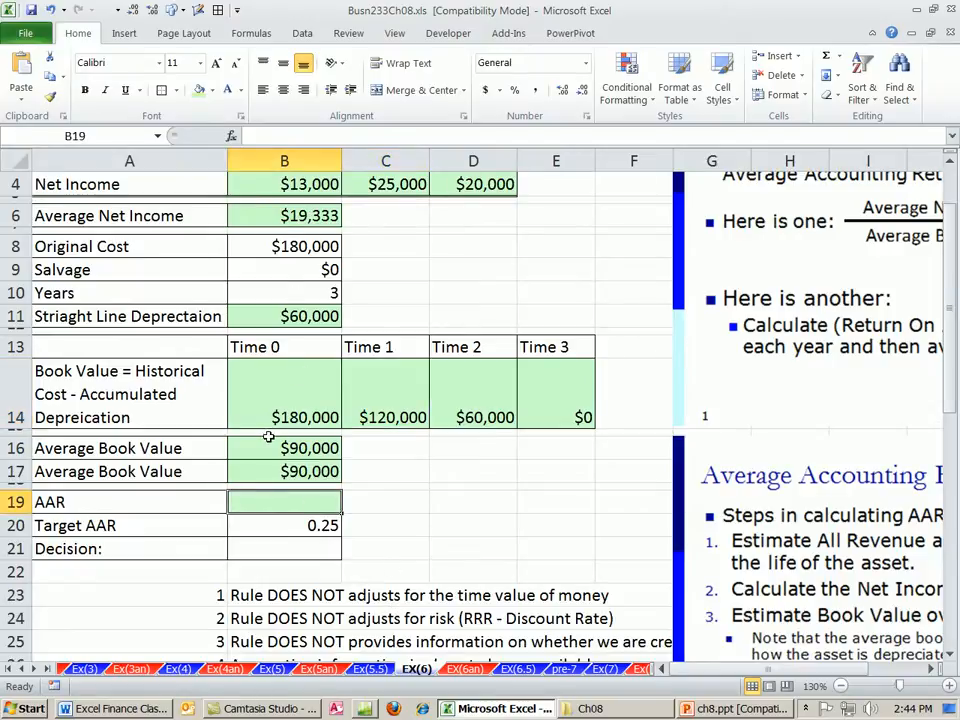
text(=B6/)
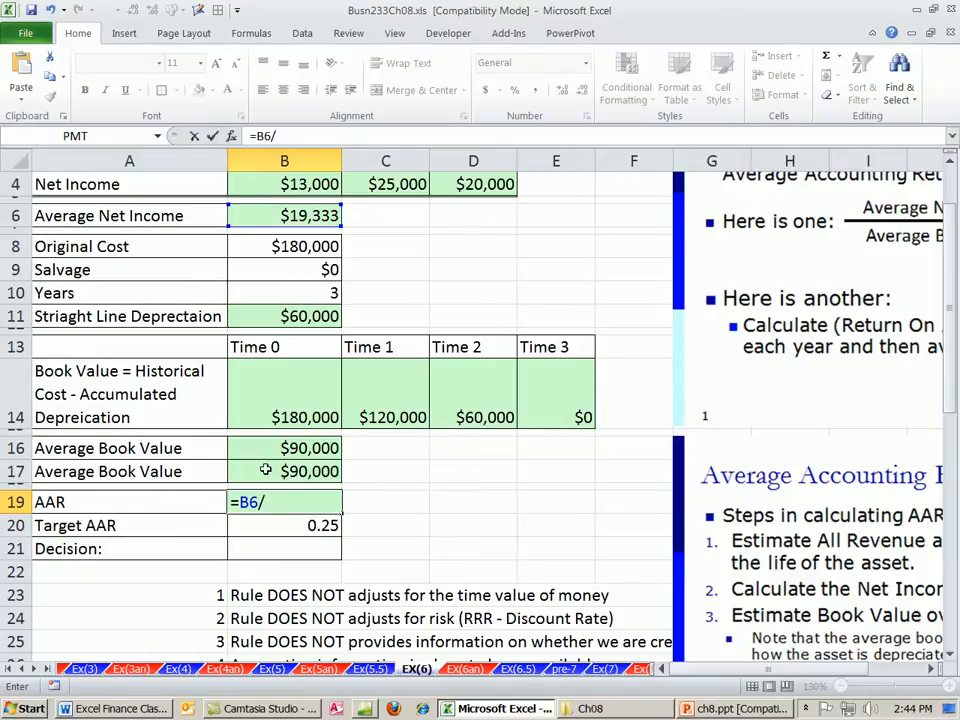
click(284, 471)
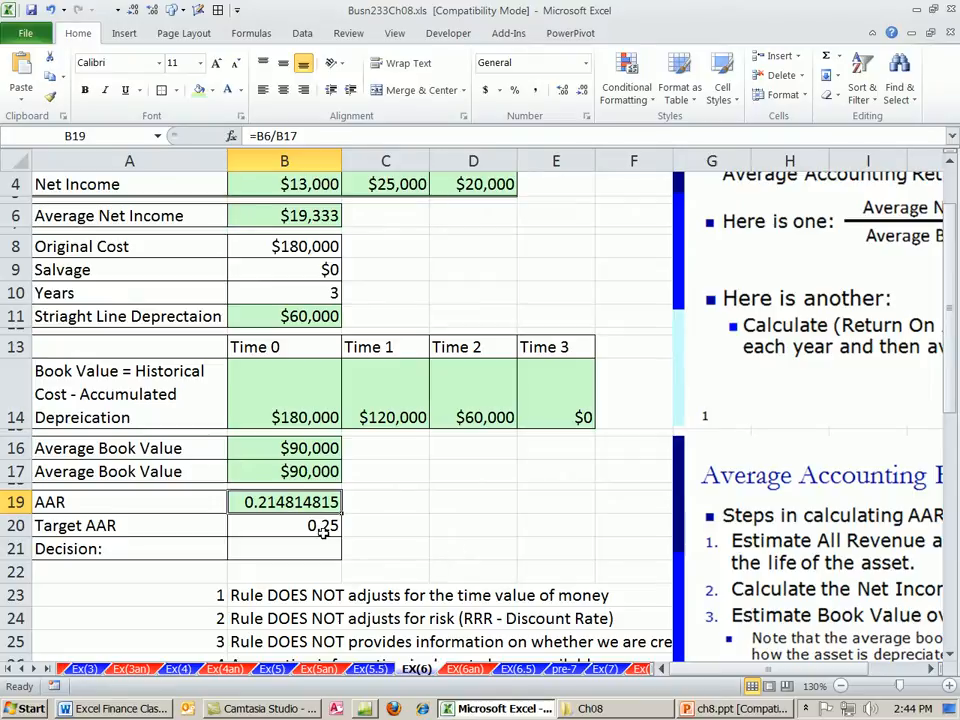
click(284, 548)
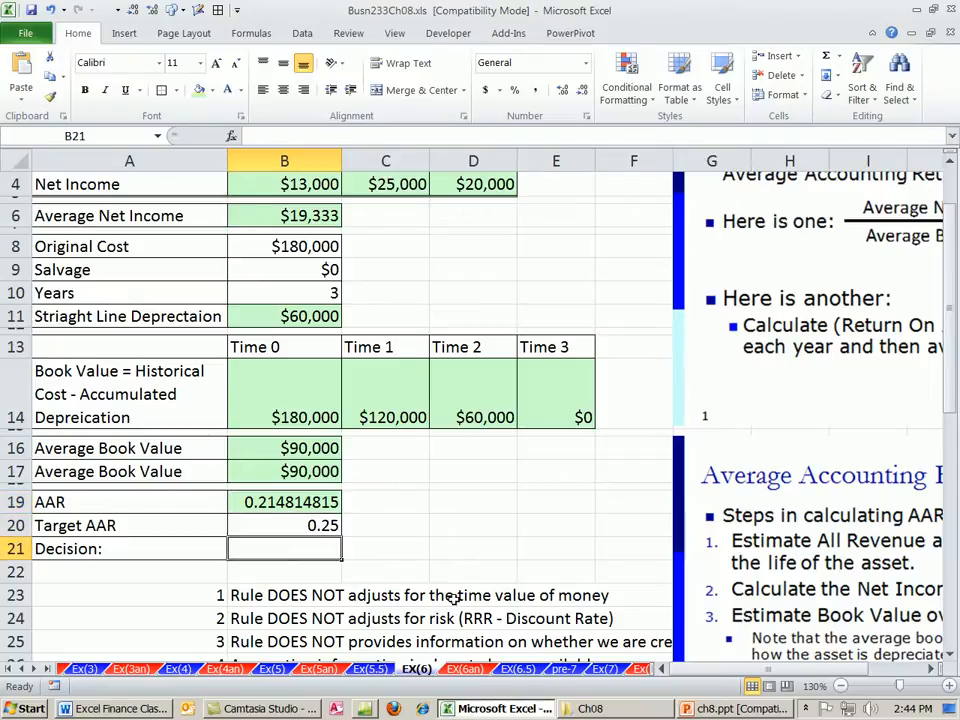
text(Reject Project)
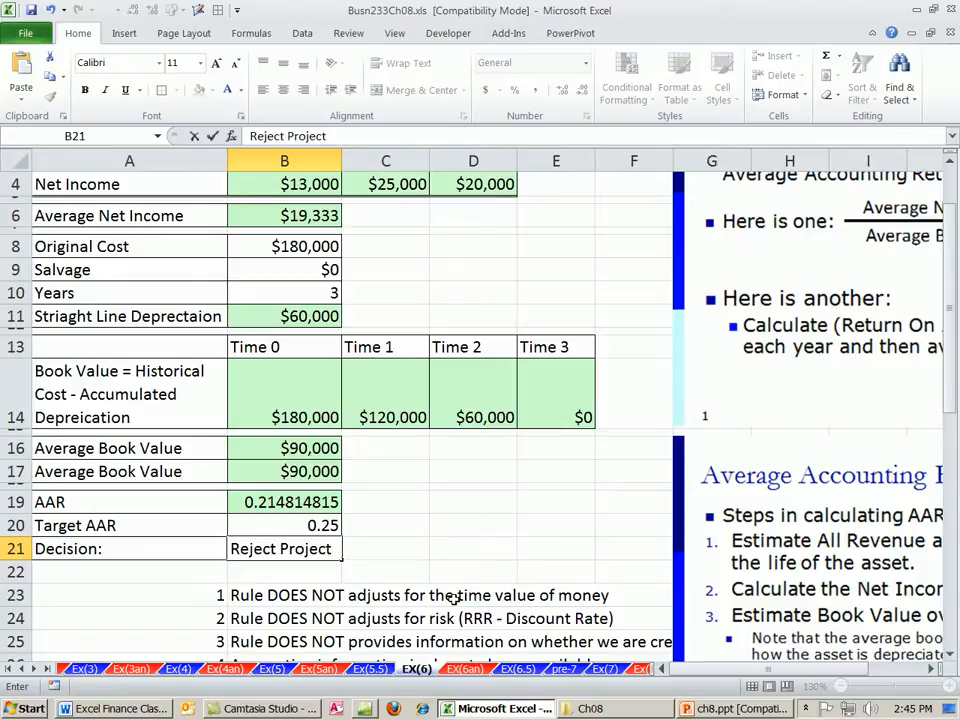
scroll(down, 3)
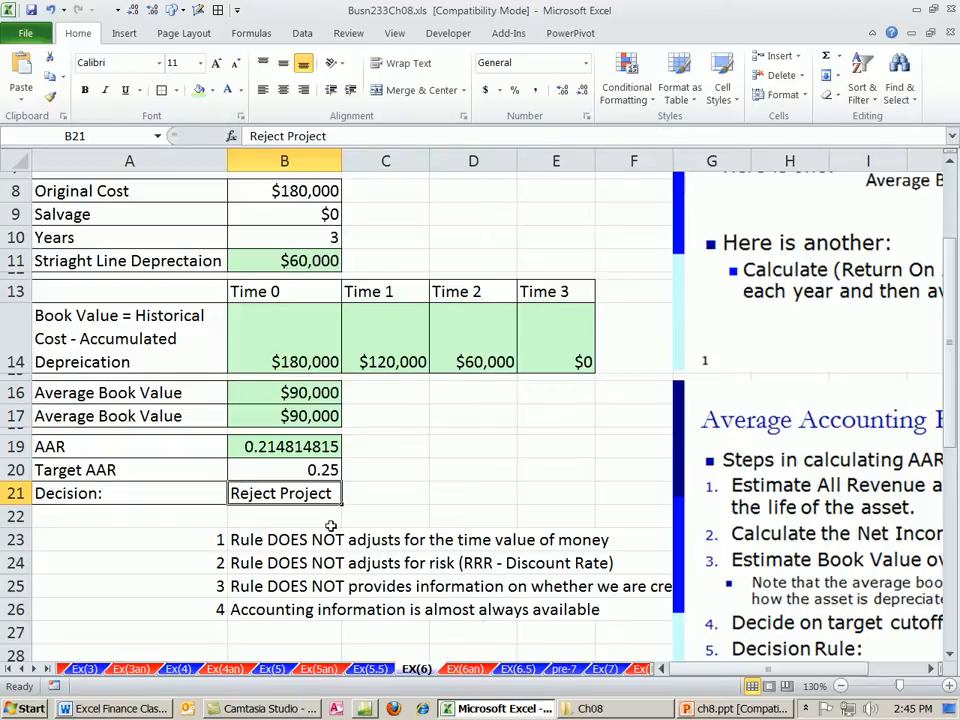
mouse_move(544, 545)
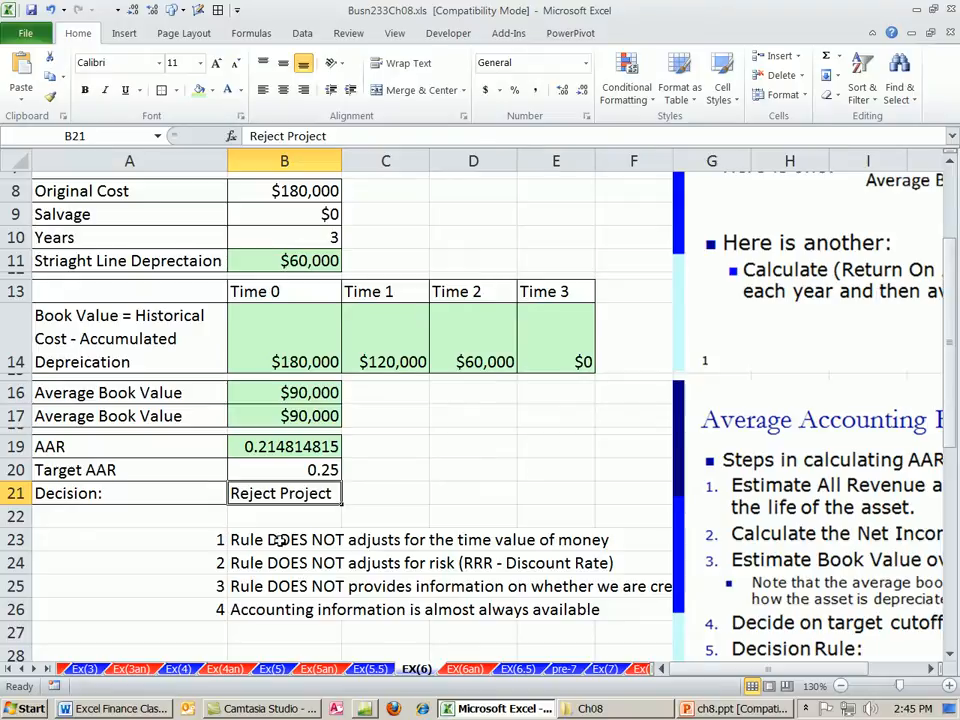
mouse_move(462, 582)
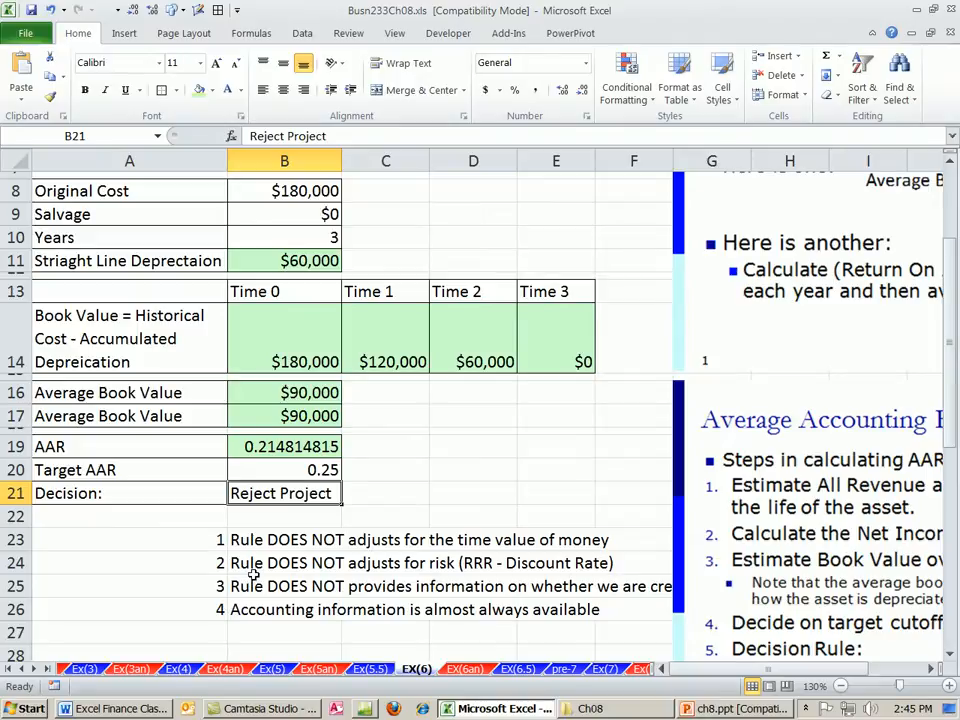
click(130, 609)
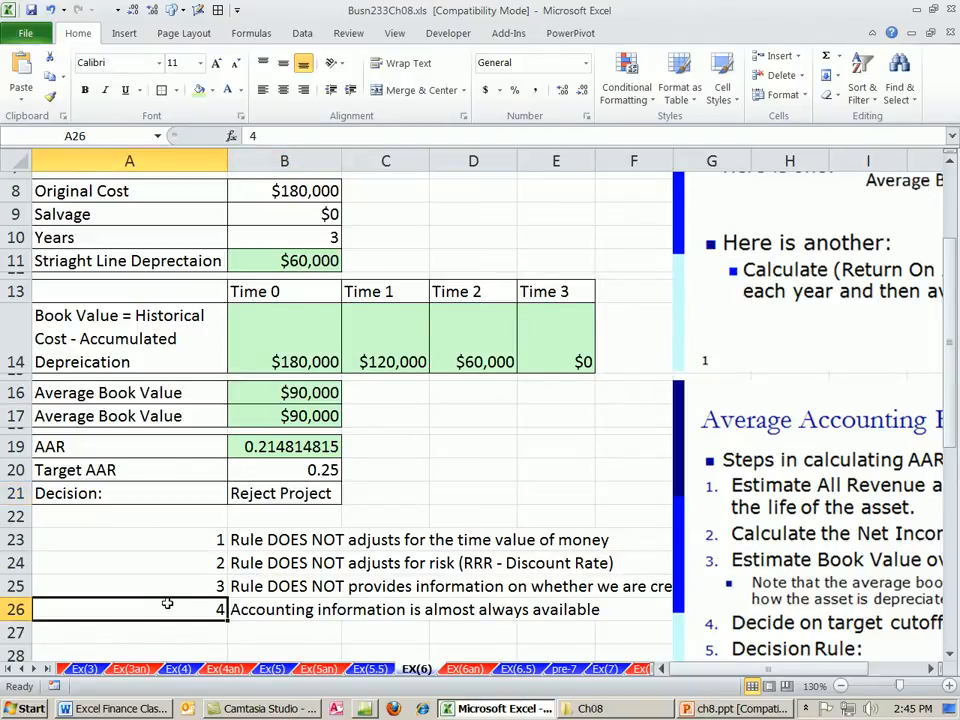
click(284, 631)
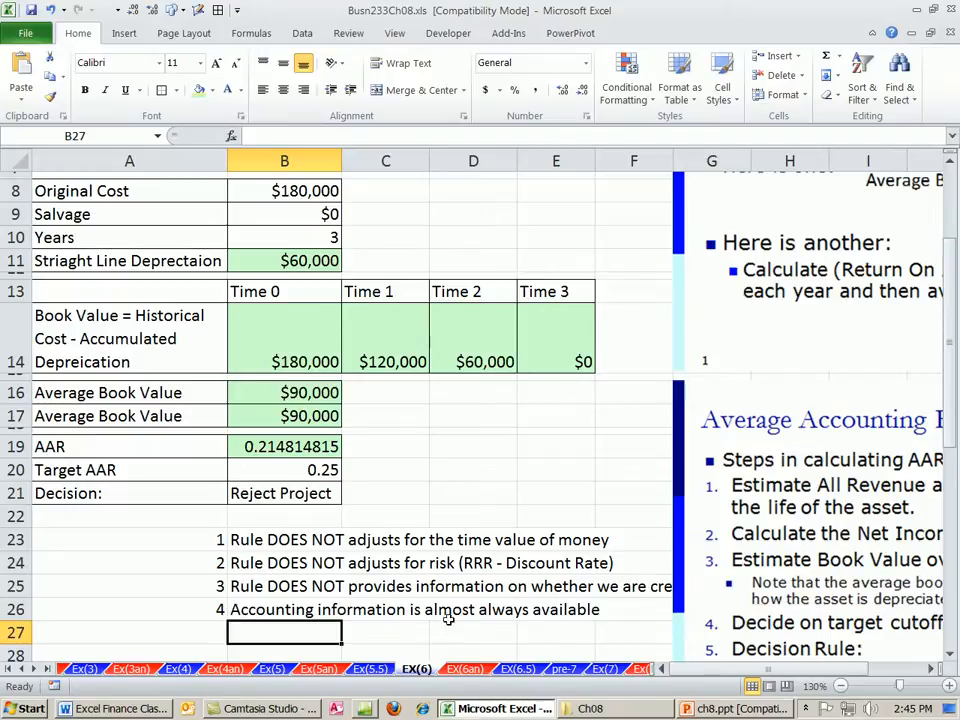
mouse_move(505, 614)
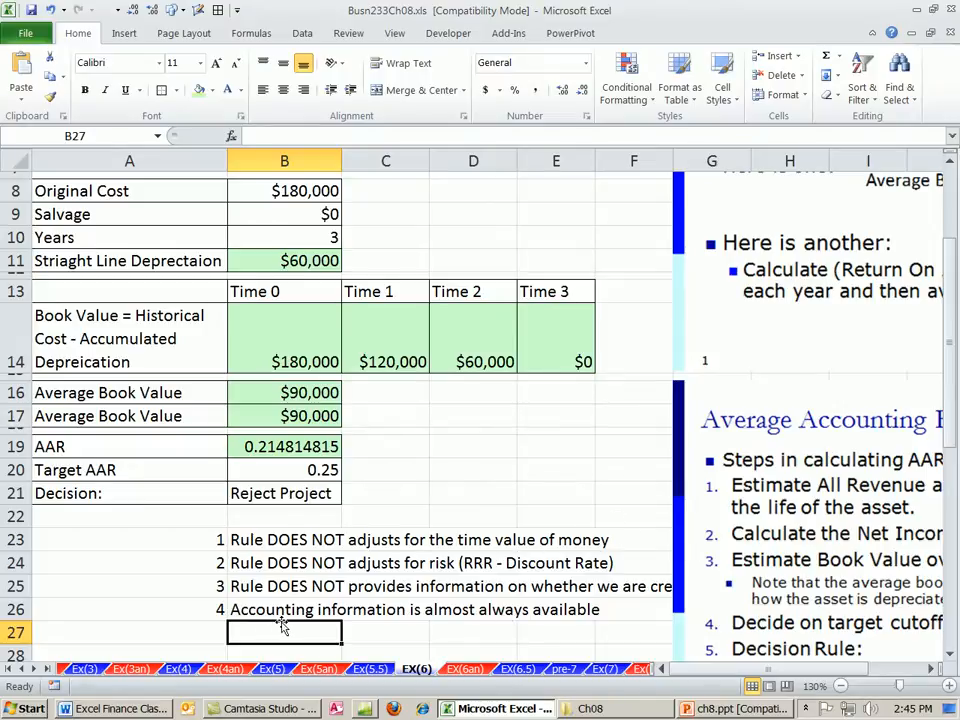
mouse_move(290, 628)
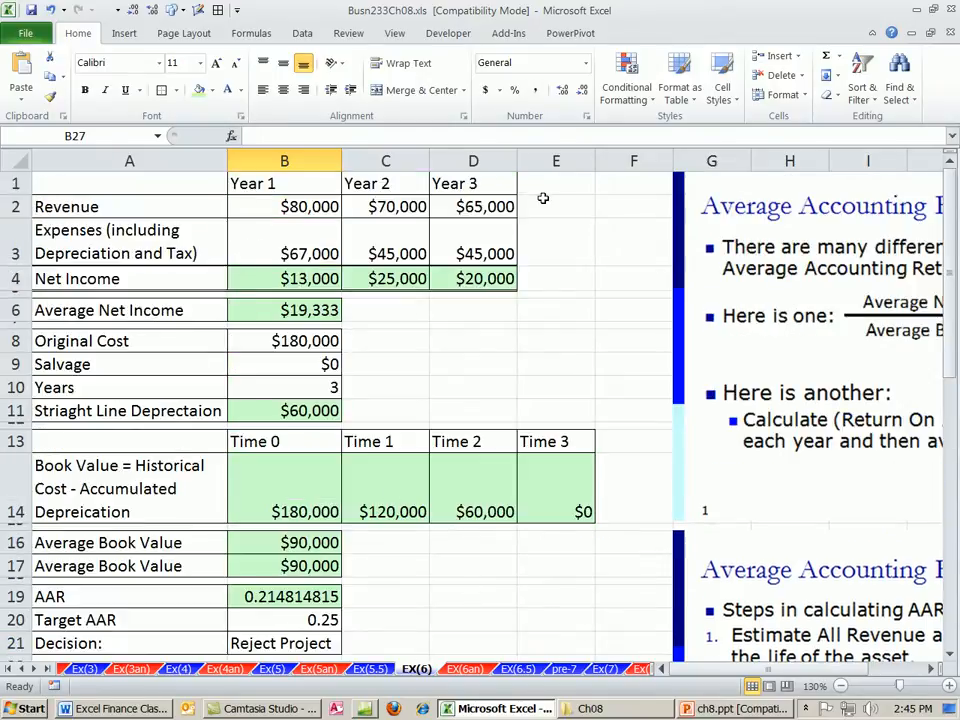
mouse_move(571, 231)
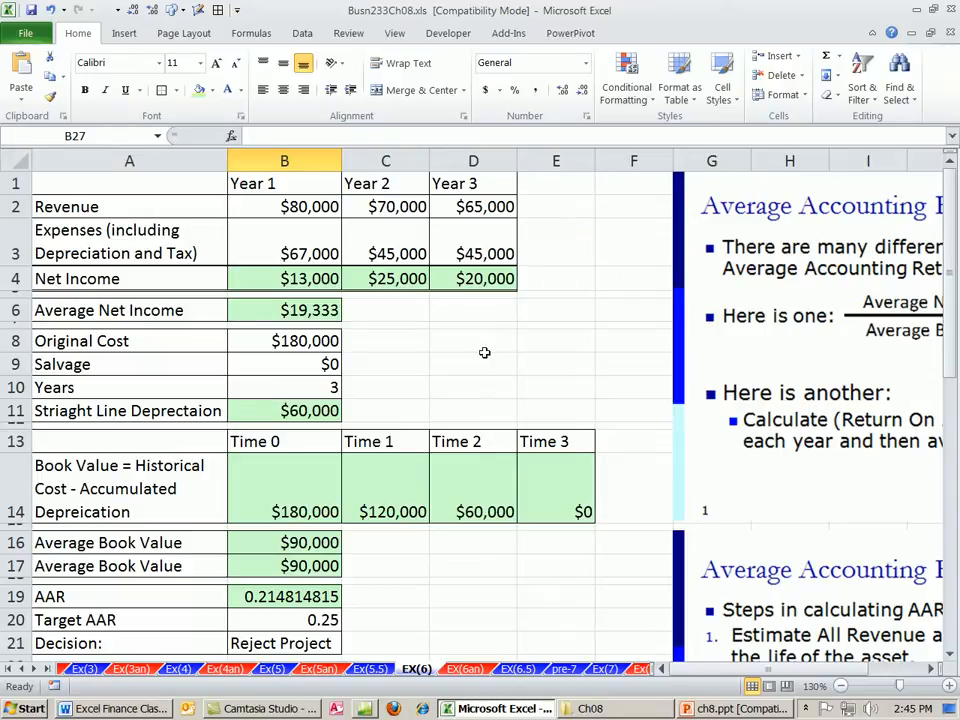
mouse_move(315, 576)
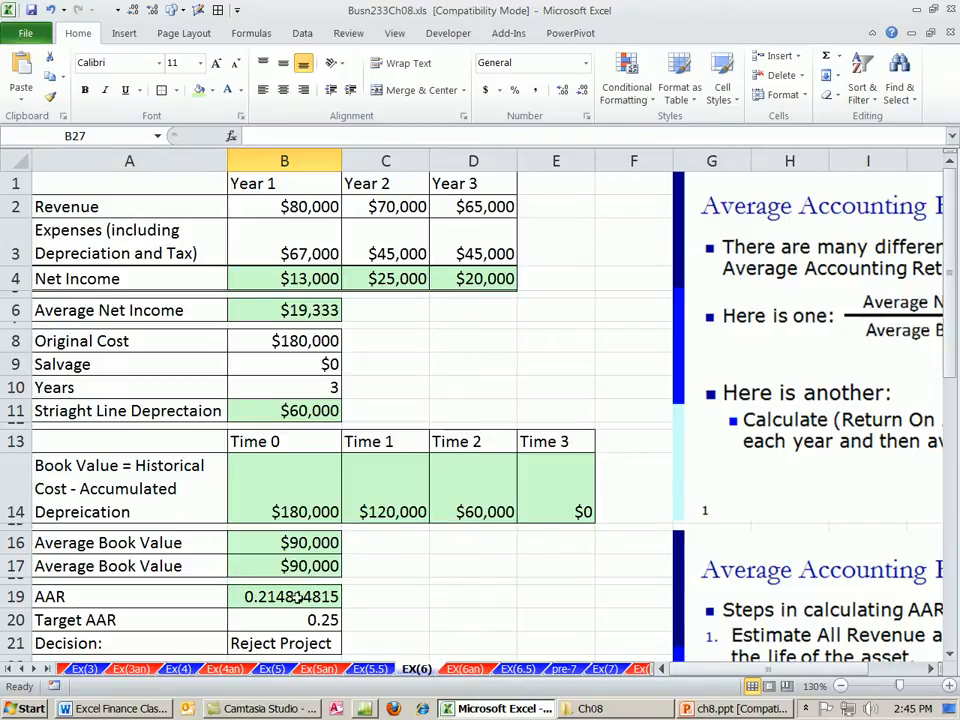
Review the AAR formula in B19, then move to the EX(6.5) ROA sheet
click(284, 596)
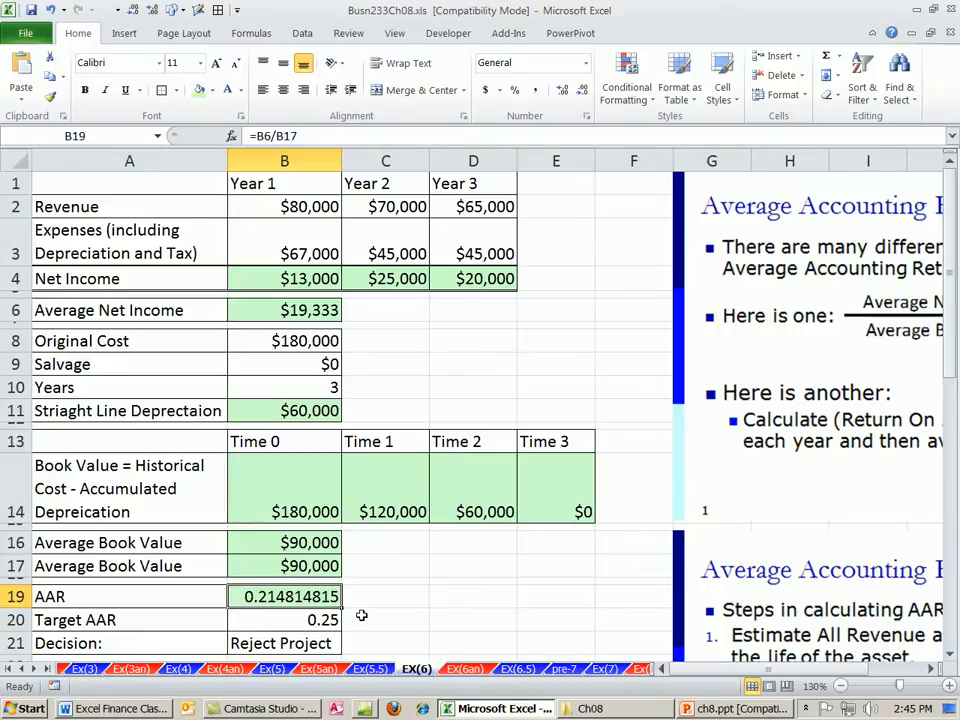
mouse_move(350, 605)
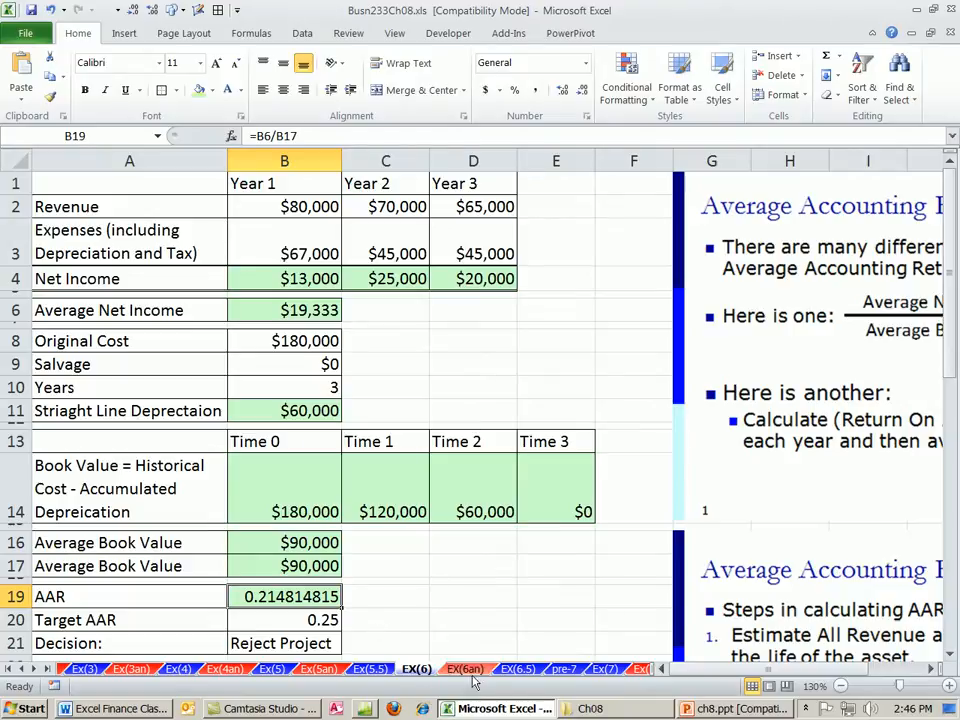
click(517, 668)
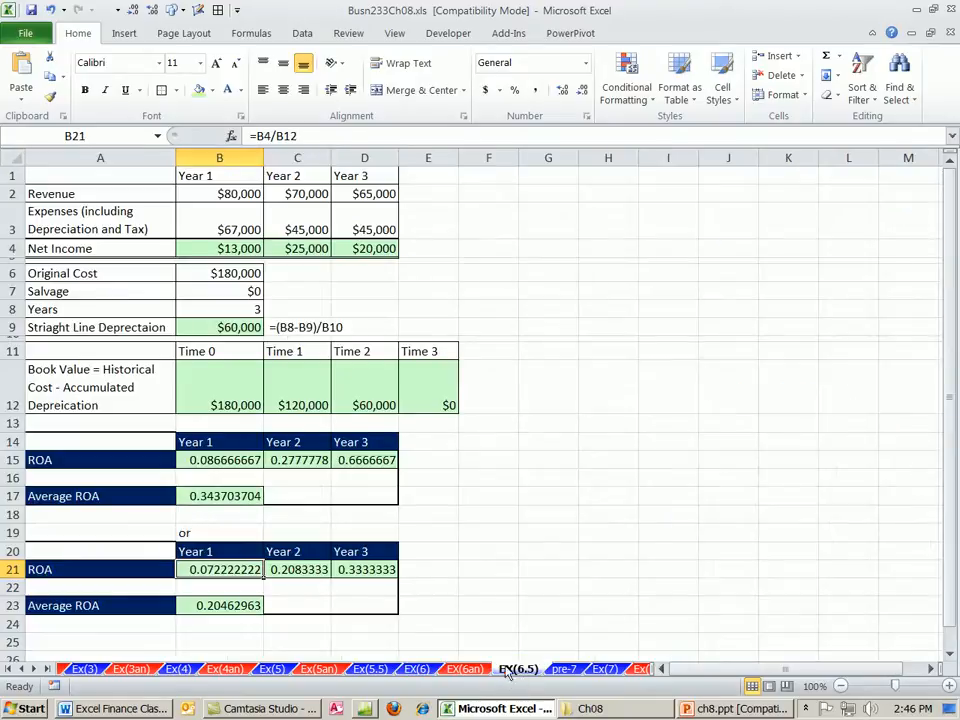